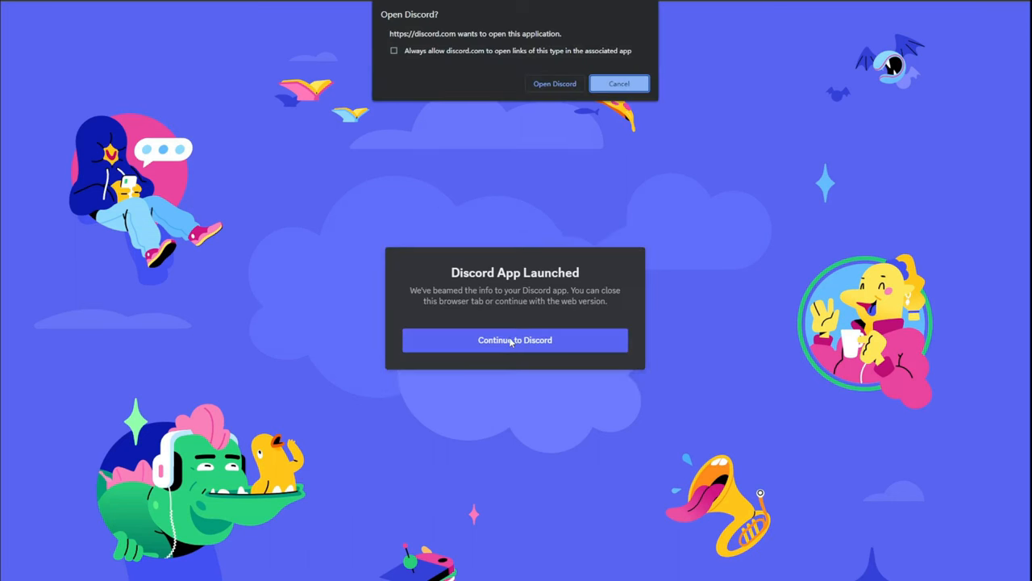
Continue to Discord and answer the Pika server's onboarding questions to reach getting-started.
left_click(515, 339)
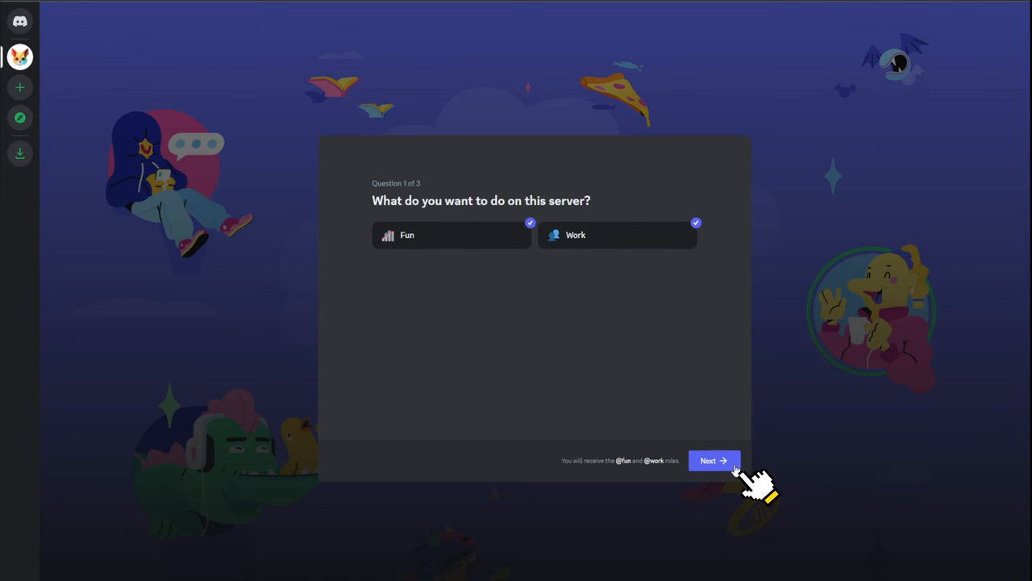
left_click(713, 461)
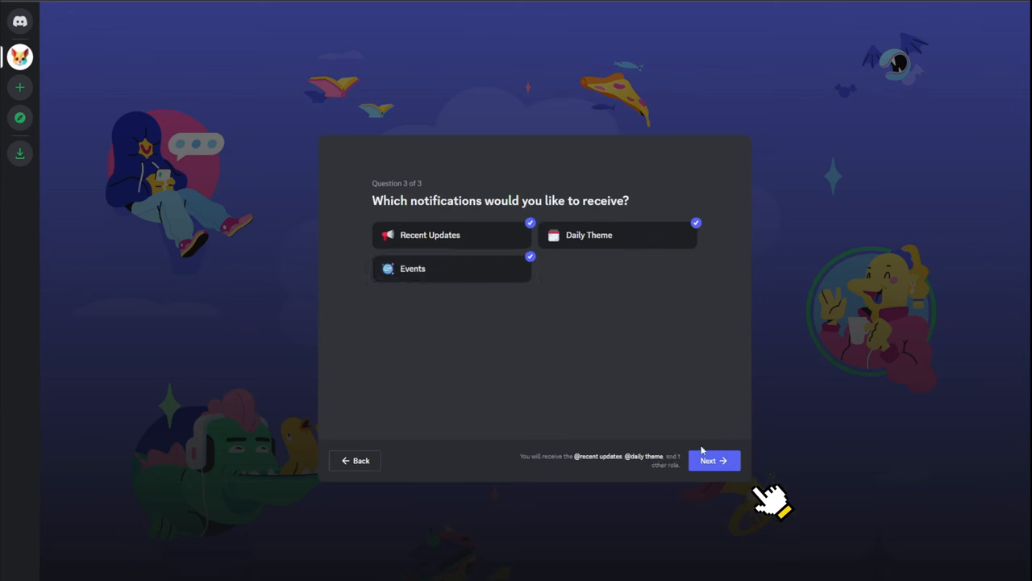
left_click(713, 459)
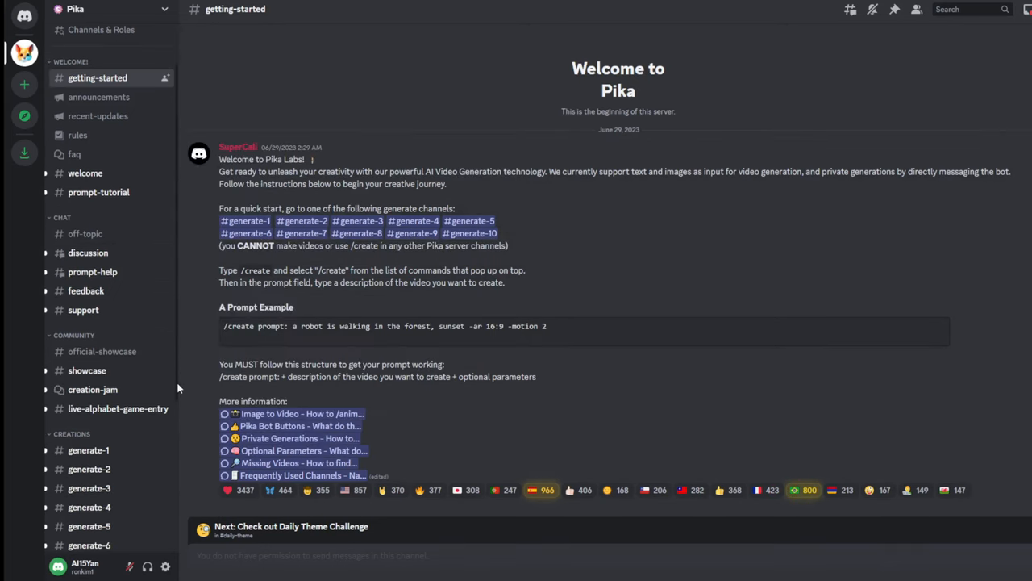
Switch to the #generate-2 channel and bring up the Pika bot's user options.
scroll("down", 3)
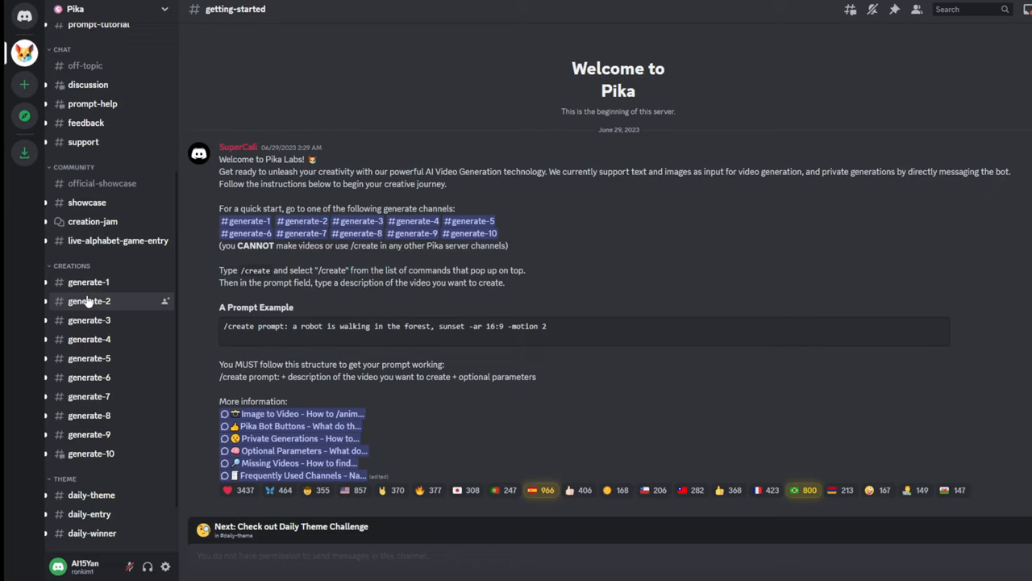
left_click(89, 302)
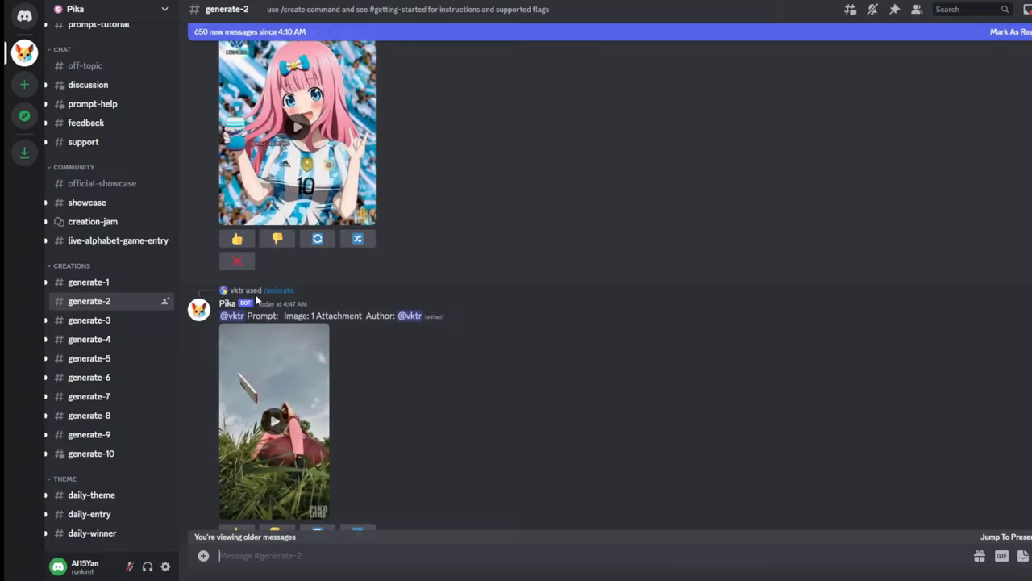
scroll("down", 3)
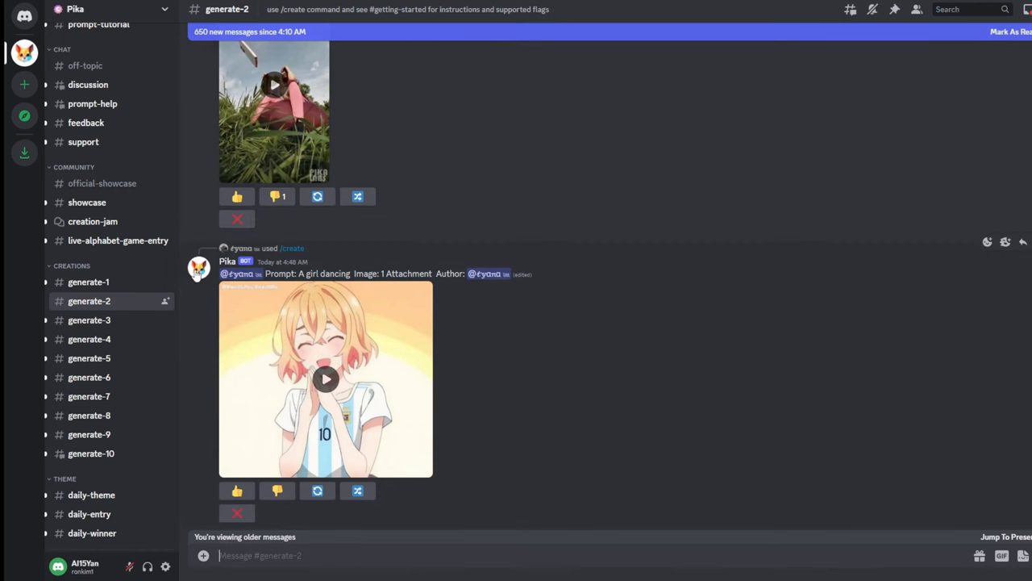
right_click(229, 261)
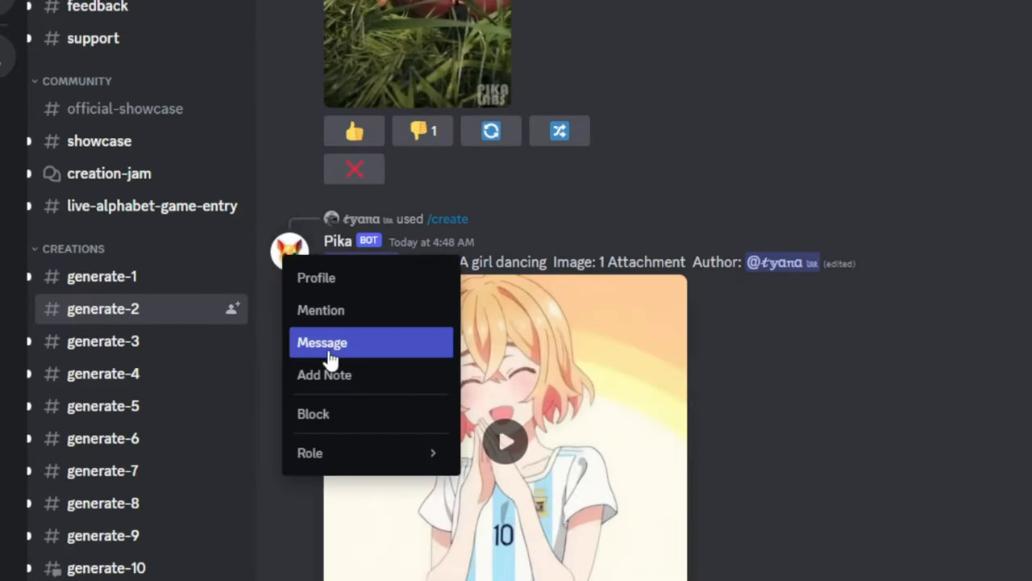
Message Pika directly with a /create prompt for a white-haired woman among flowers and play the result.
left_click(323, 342)
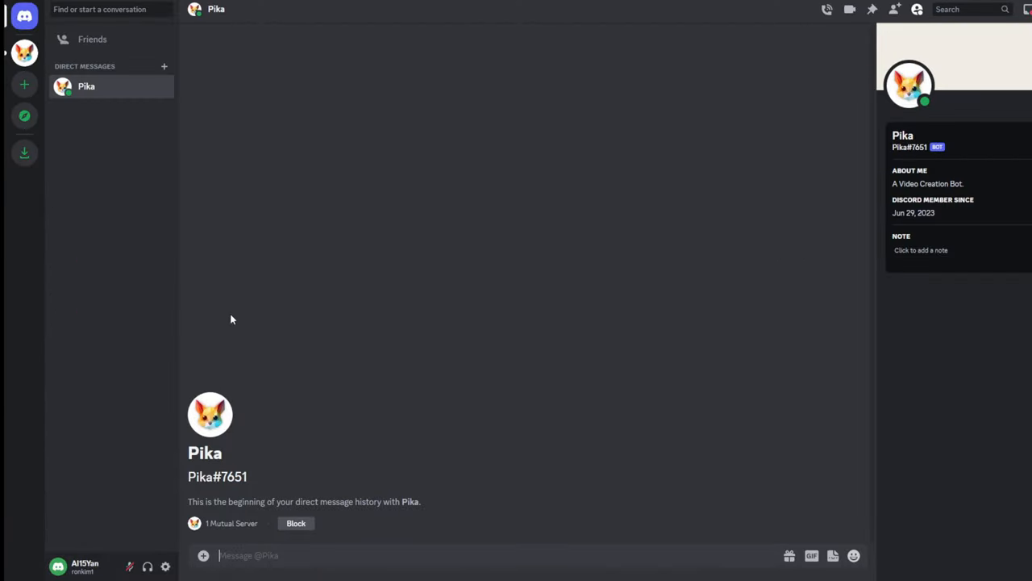
type("/")
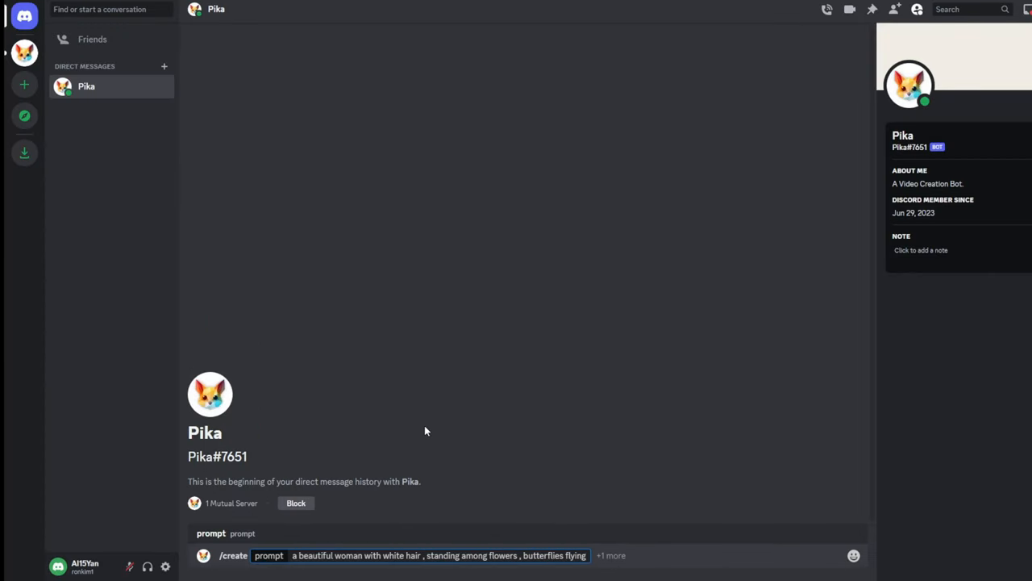
key("Enter")
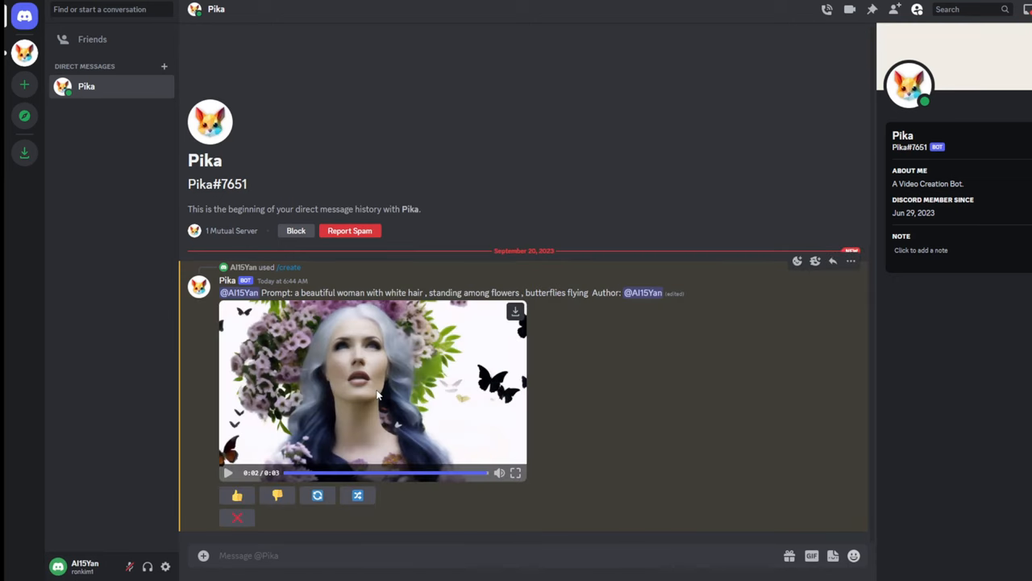
left_click(229, 473)
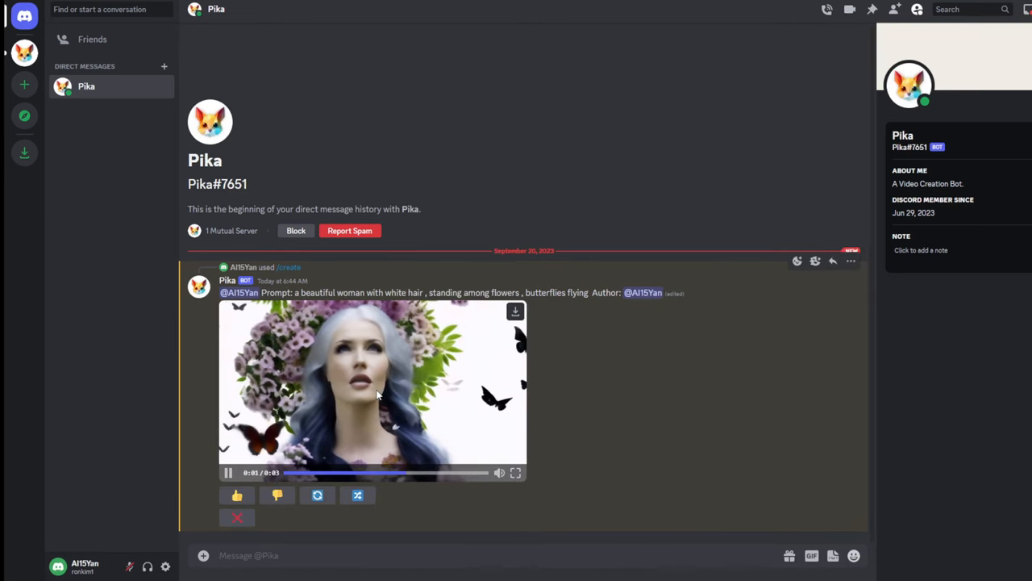
type("/")
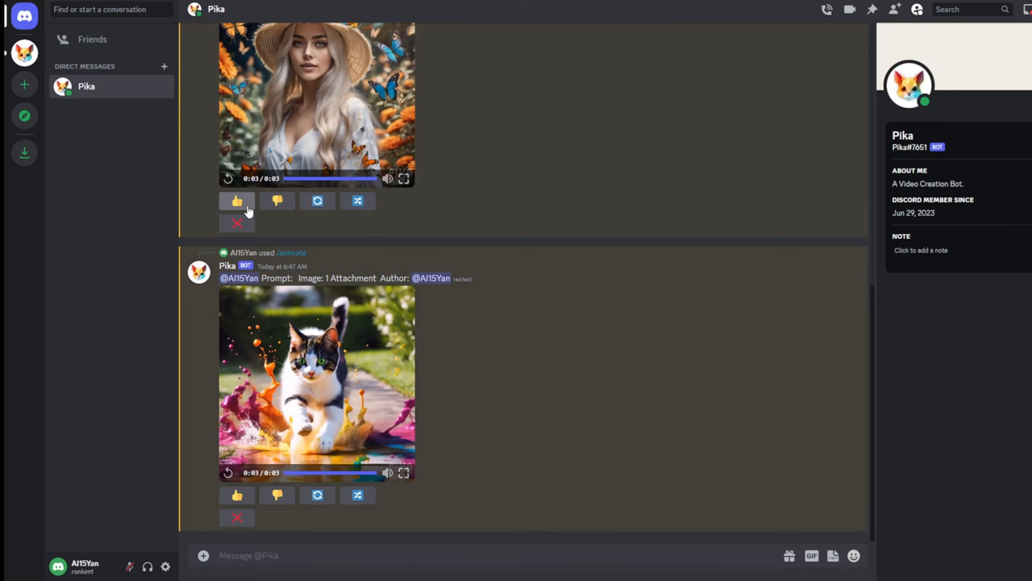
Regenerate the cat video and bring up the remix form for the woman video.
left_click(235, 200)
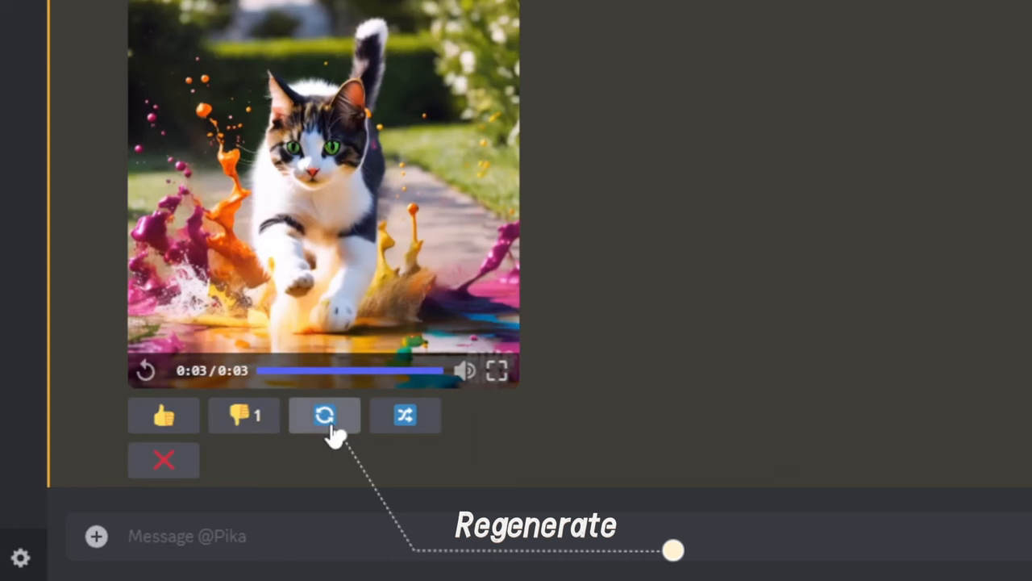
left_click(324, 415)
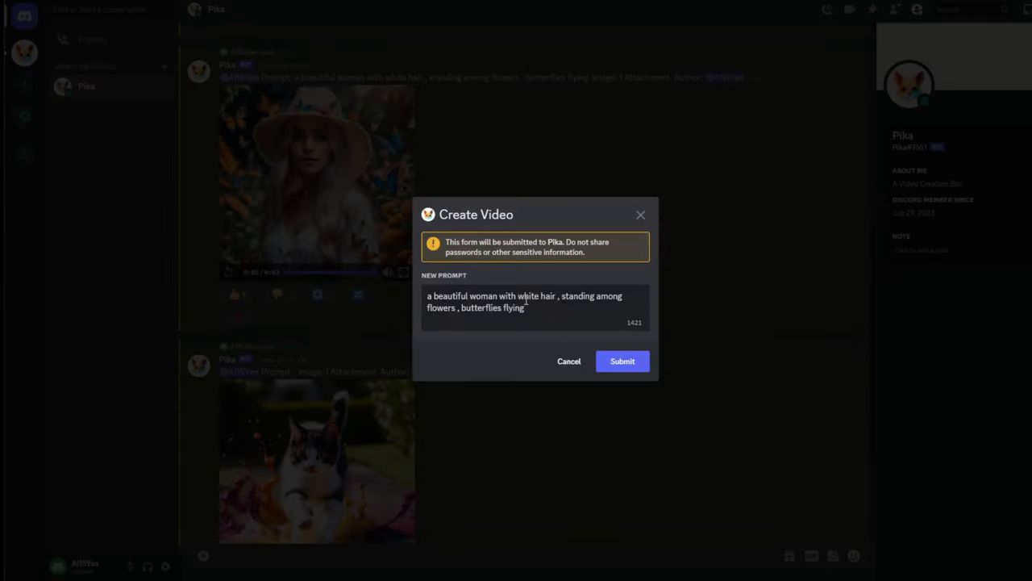
Remix the woman video with ', flowers blowing by the wind' appended to the prompt and play it.
type(", flowers")
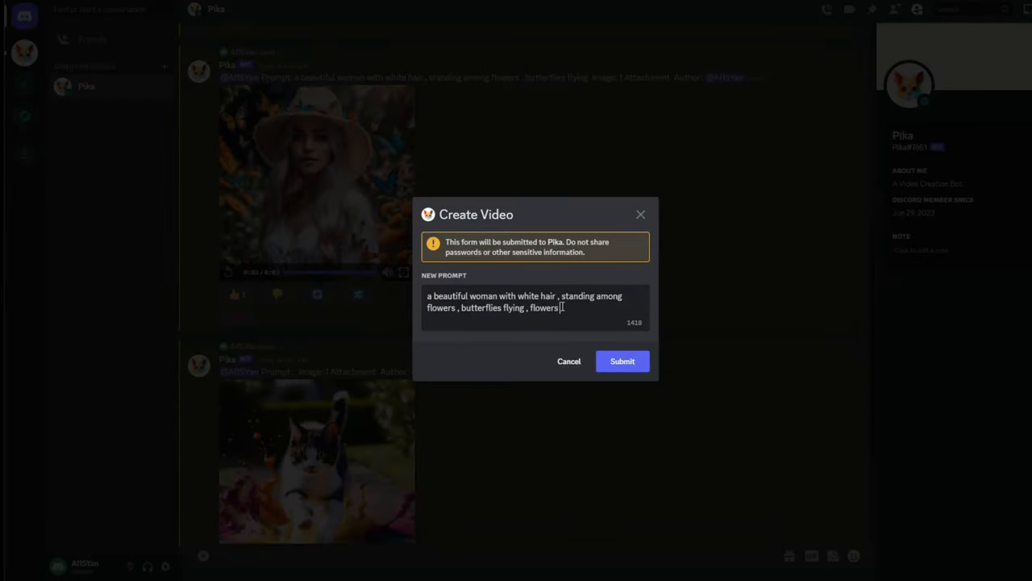
type("blowing by the wind")
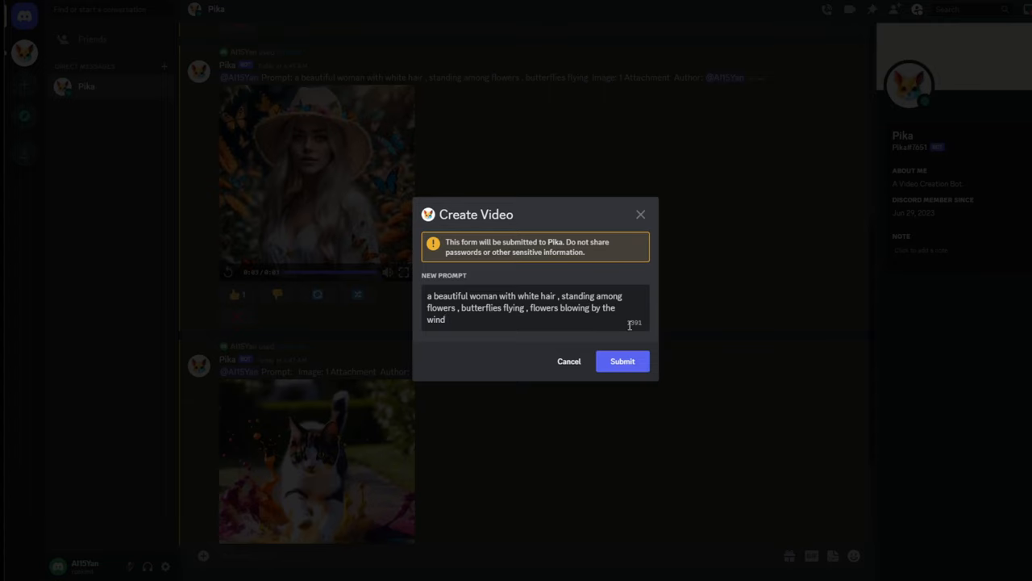
left_click(623, 361)
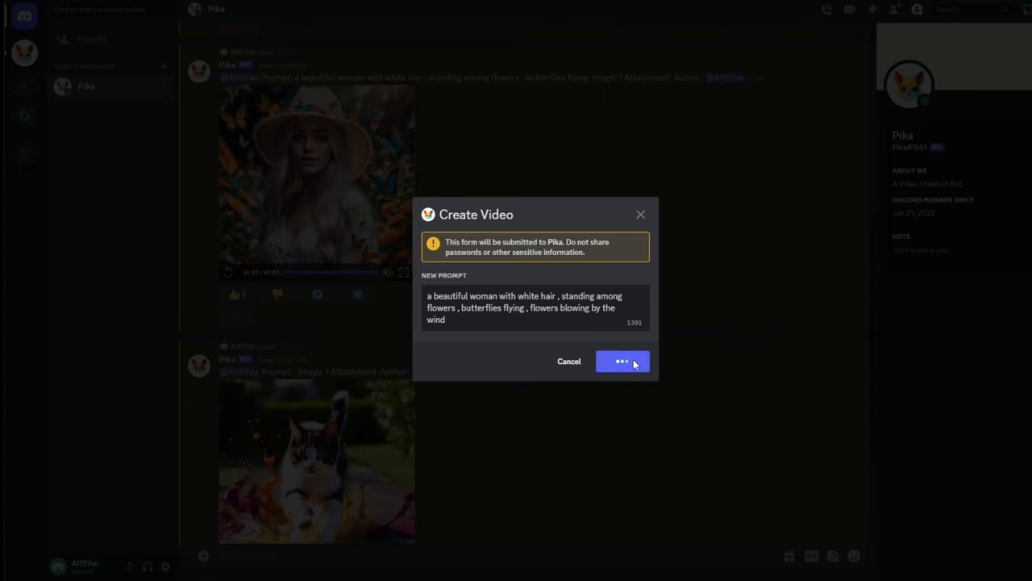
left_click(622, 361)
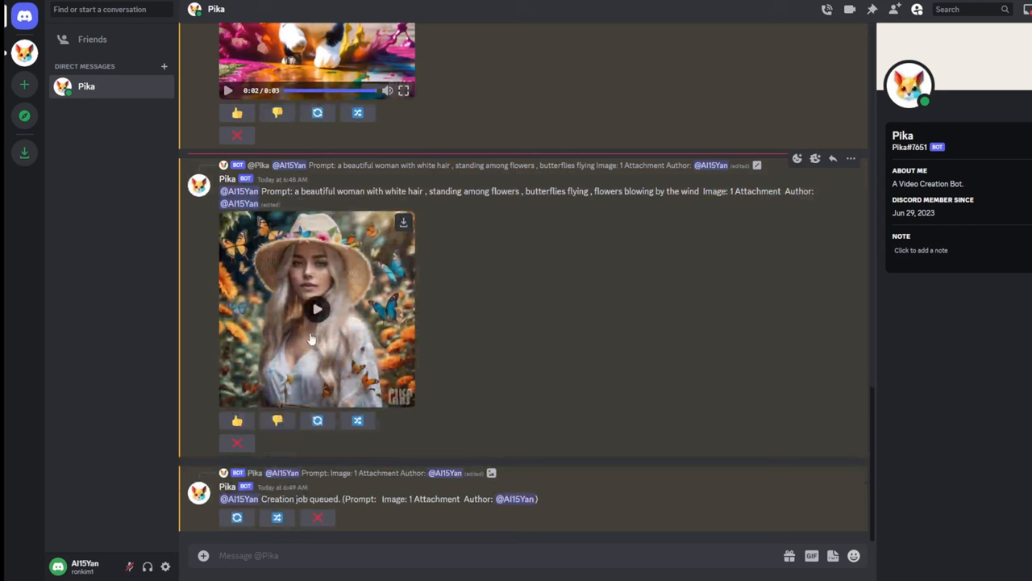
left_click(316, 309)
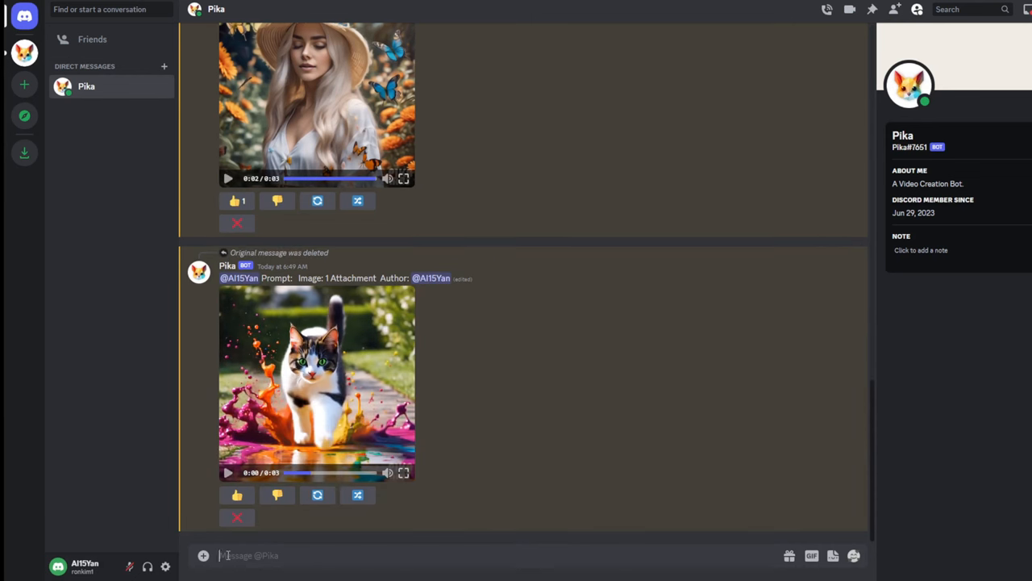
Delete the cat video message, confirming with YES in the Delete Message dialog.
type("/")
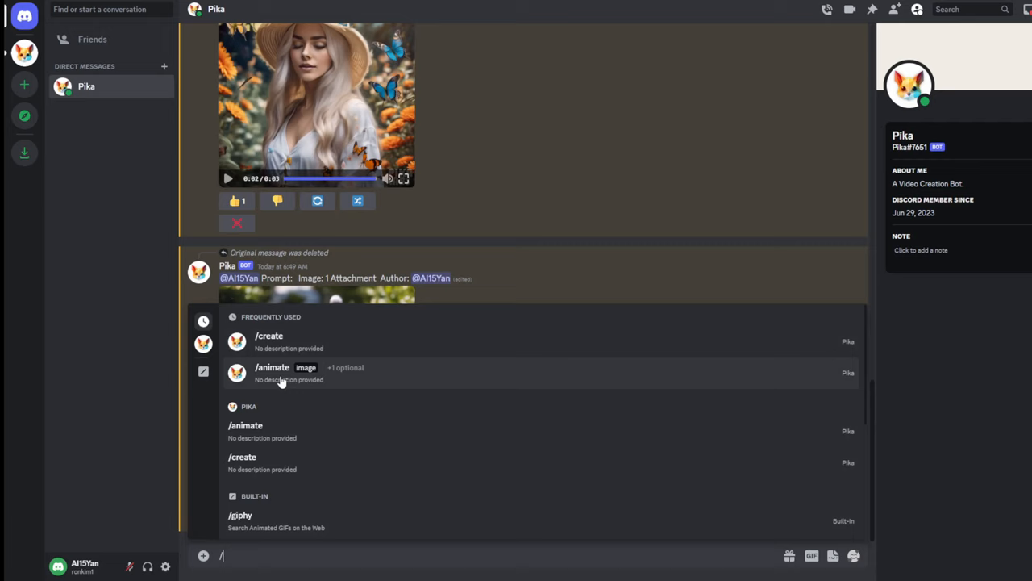
left_click(271, 373)
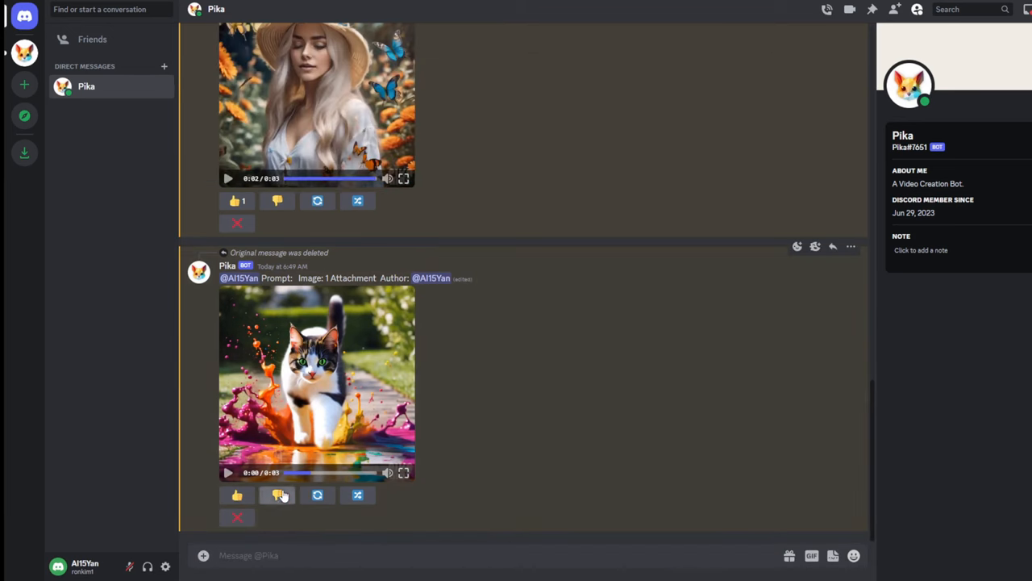
type("YES")
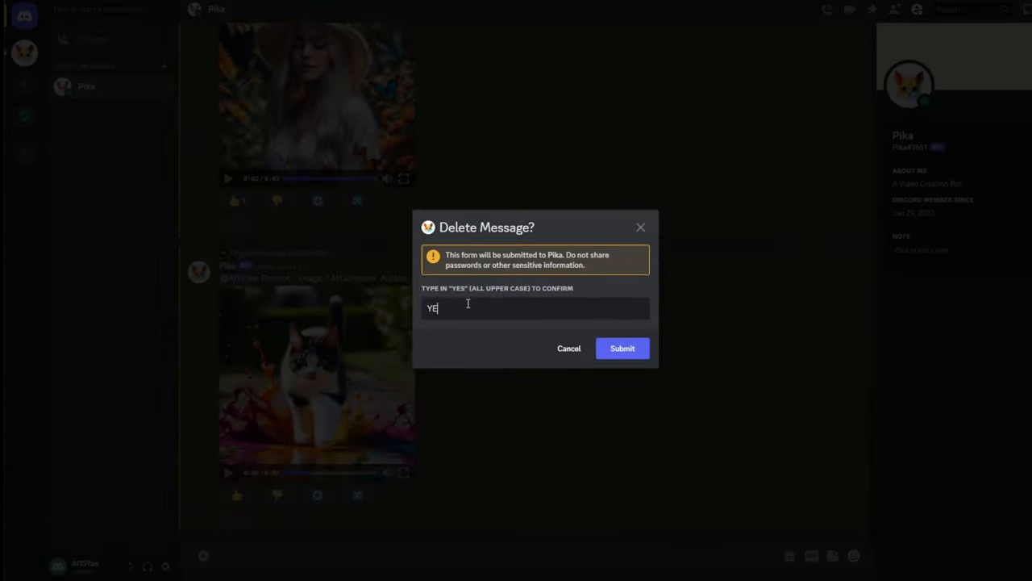
left_click(623, 349)
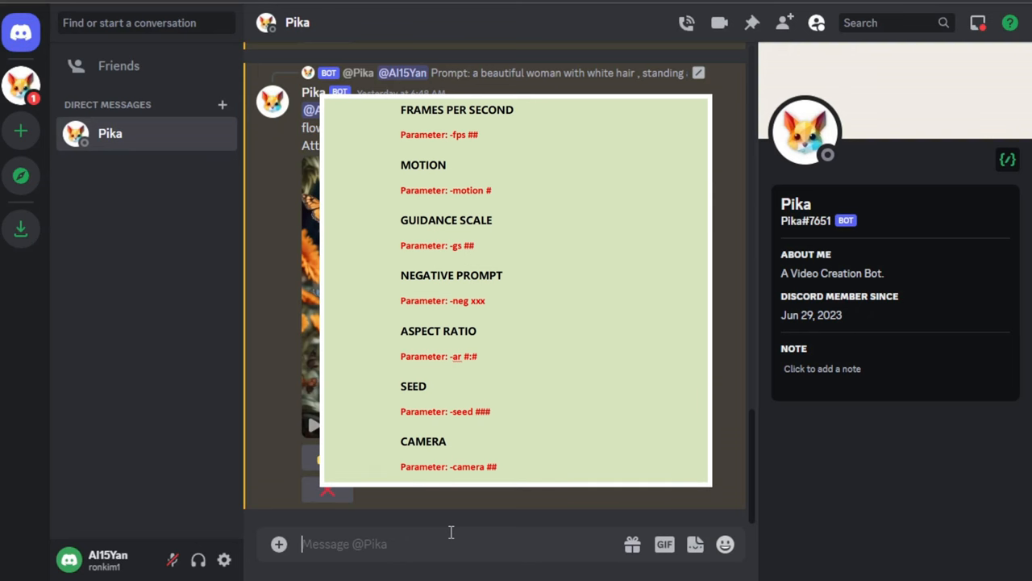
Bring up the /create-generated video of a sailboat in a stormy, lightning-lit sea.
type("/")
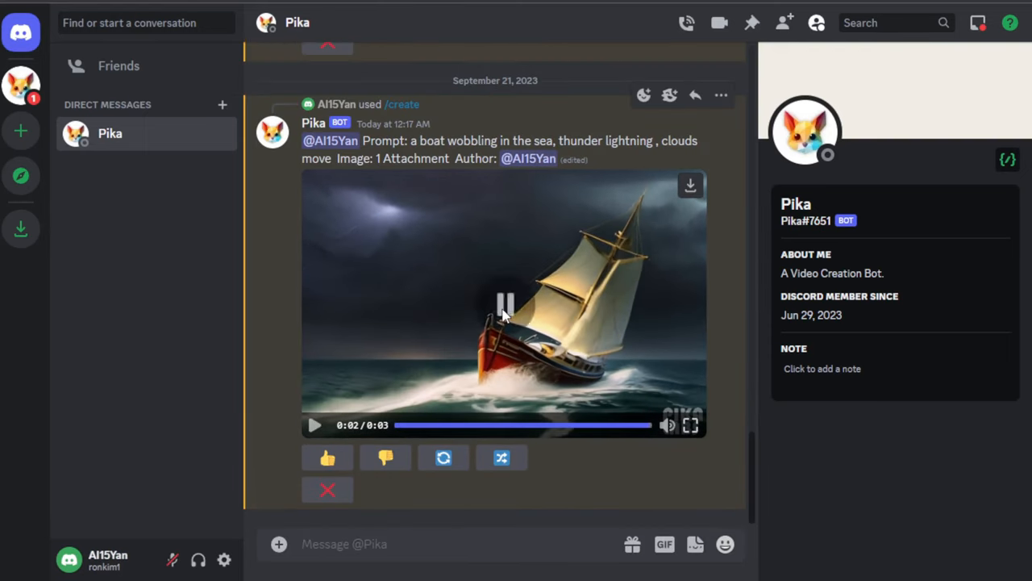
Remix the stormy boat video with '-fps 8' appended to its prompt.
left_click(442, 458)
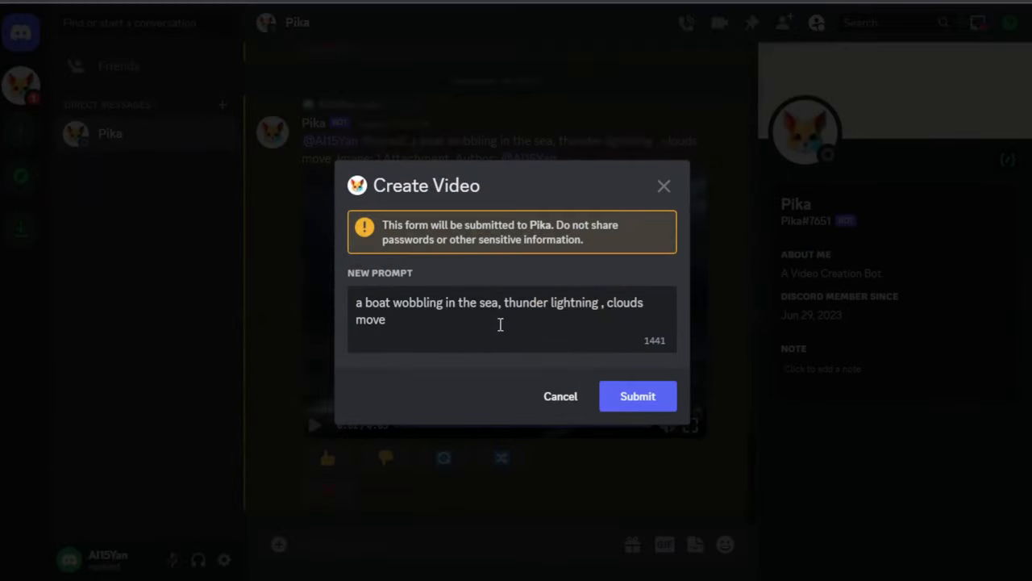
type("-")
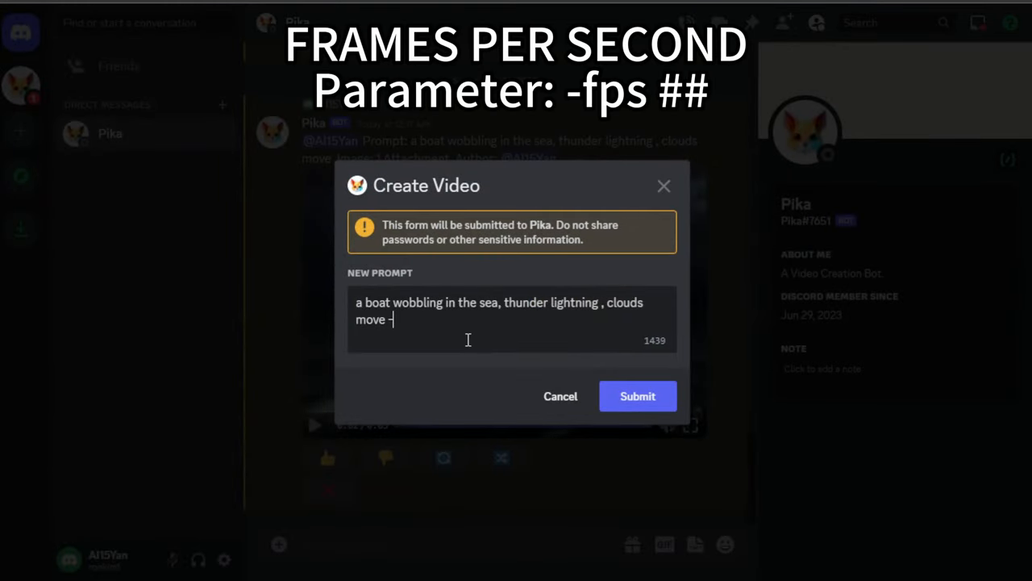
type("fps")
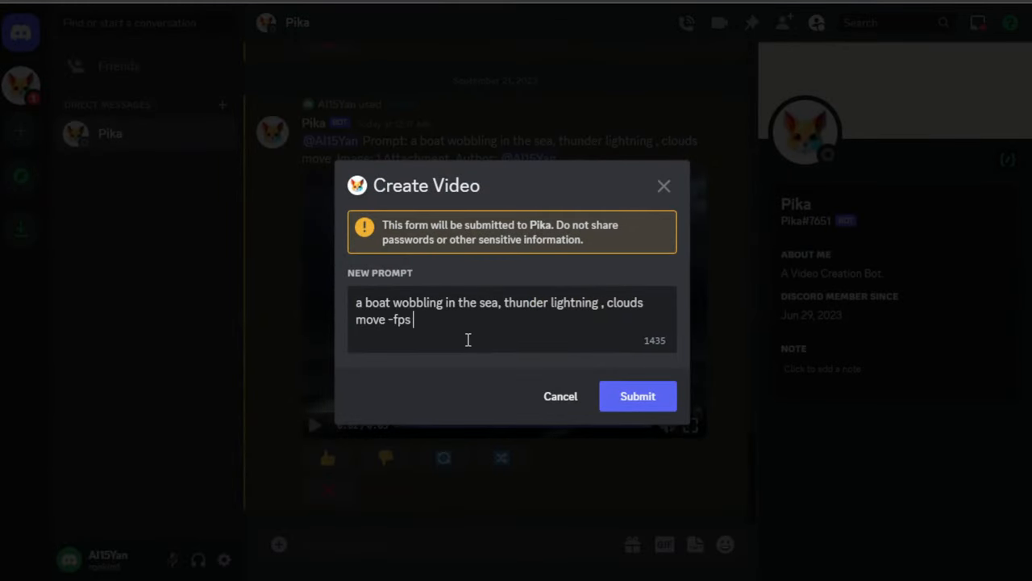
type("8")
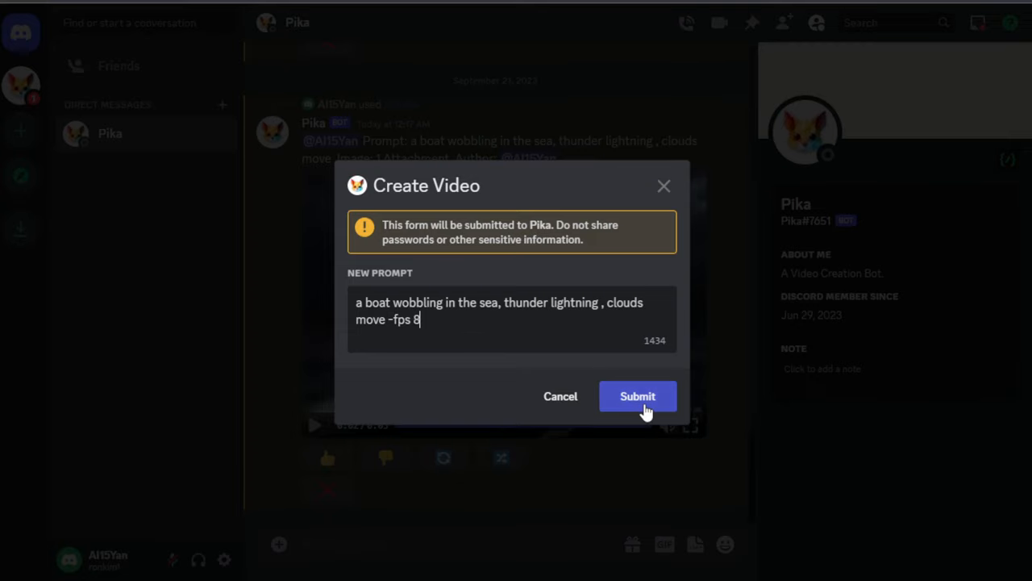
left_click(637, 396)
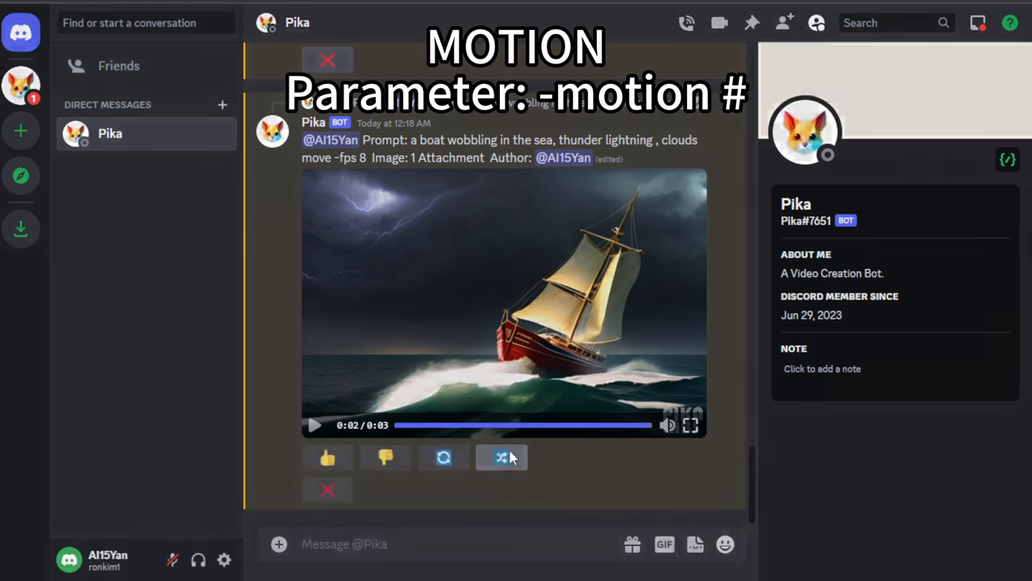
Remix the new boat video with the prompt ending in '-motion 4'.
left_click(502, 458)
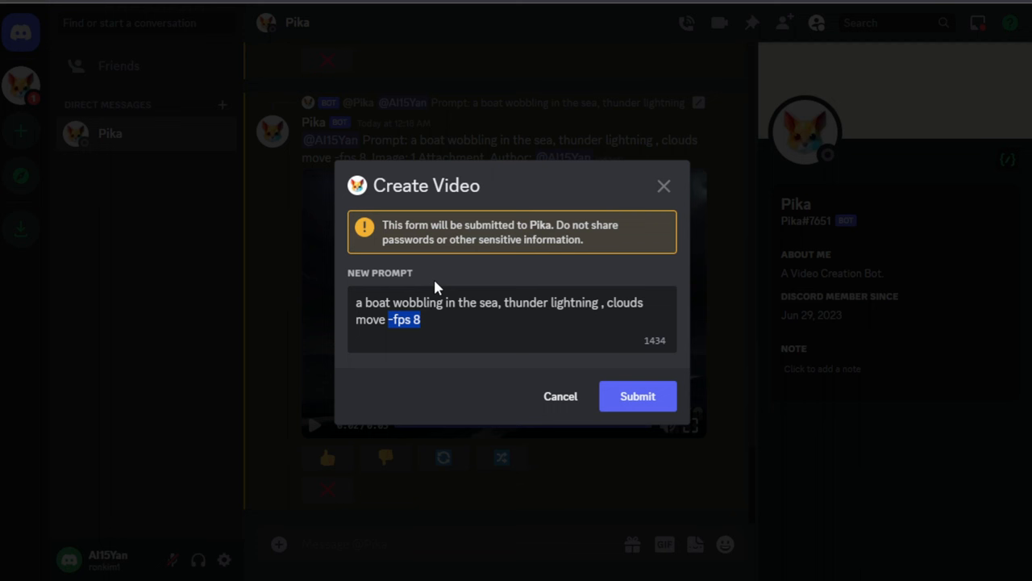
type("-motion")
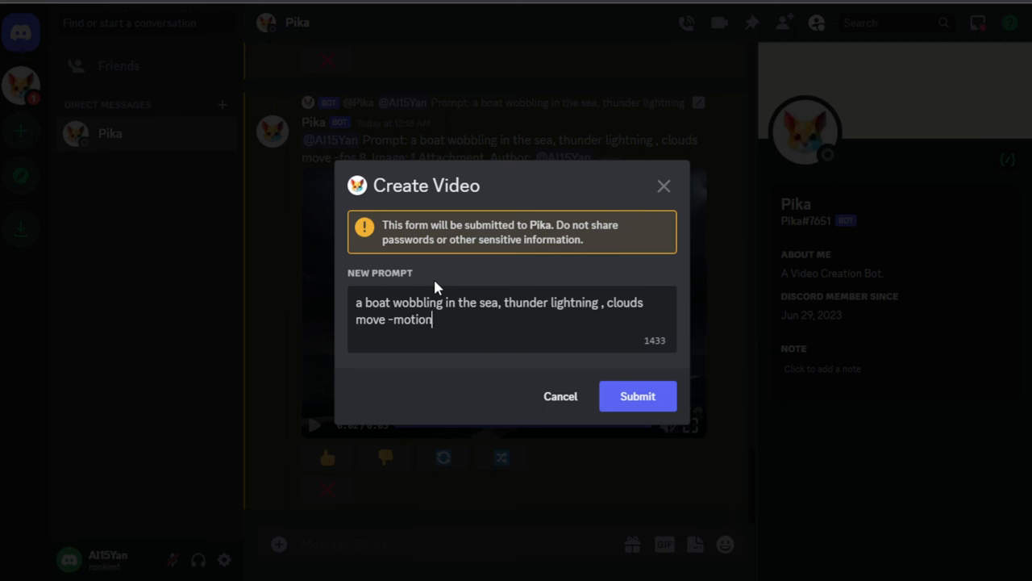
type("4")
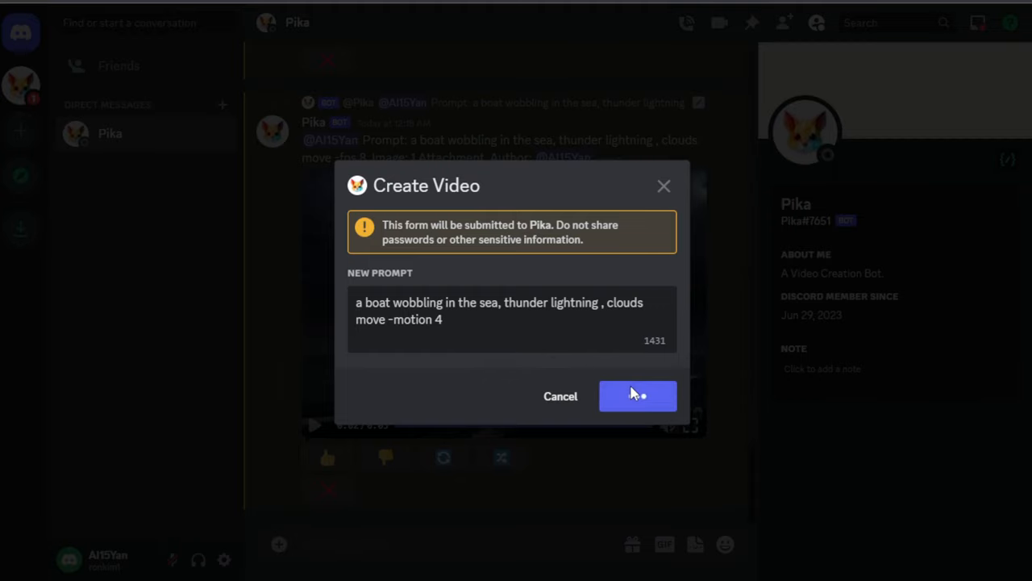
left_click(637, 397)
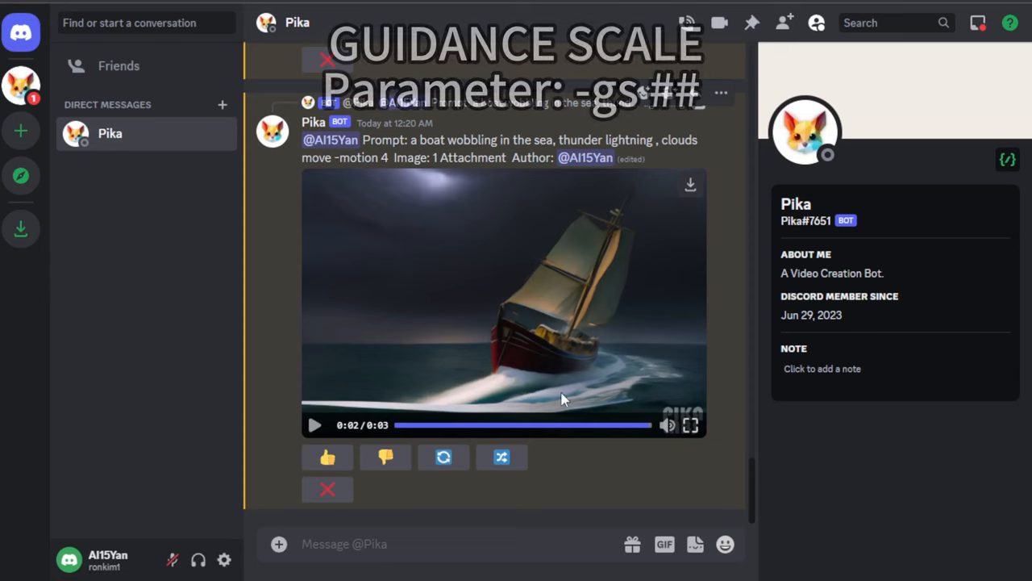
Remix the boat video replacing '-motion 4' with a guidance scale of '-gs 20'.
left_click(442, 458)
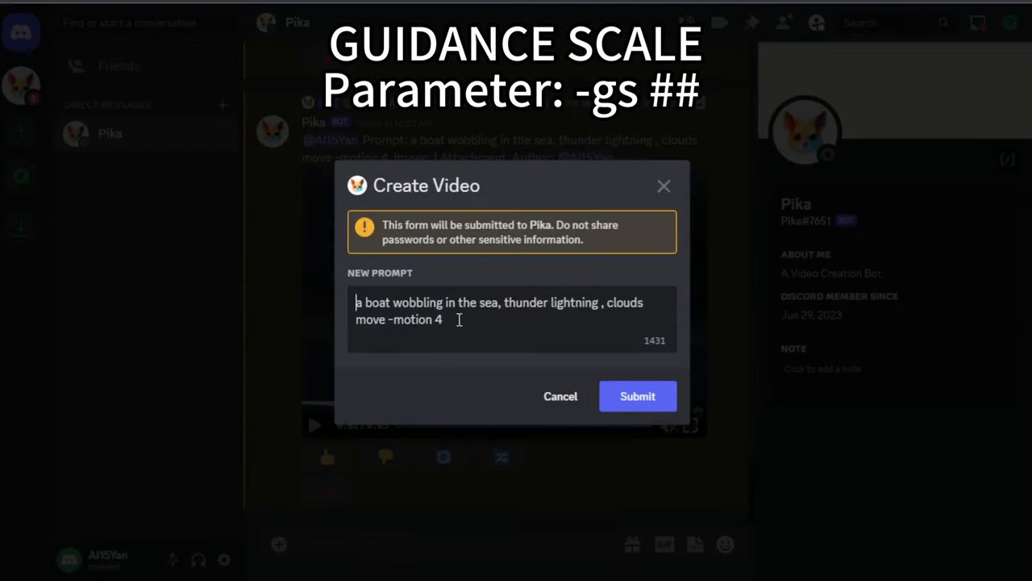
left_click_drag(442, 320, 389, 320)
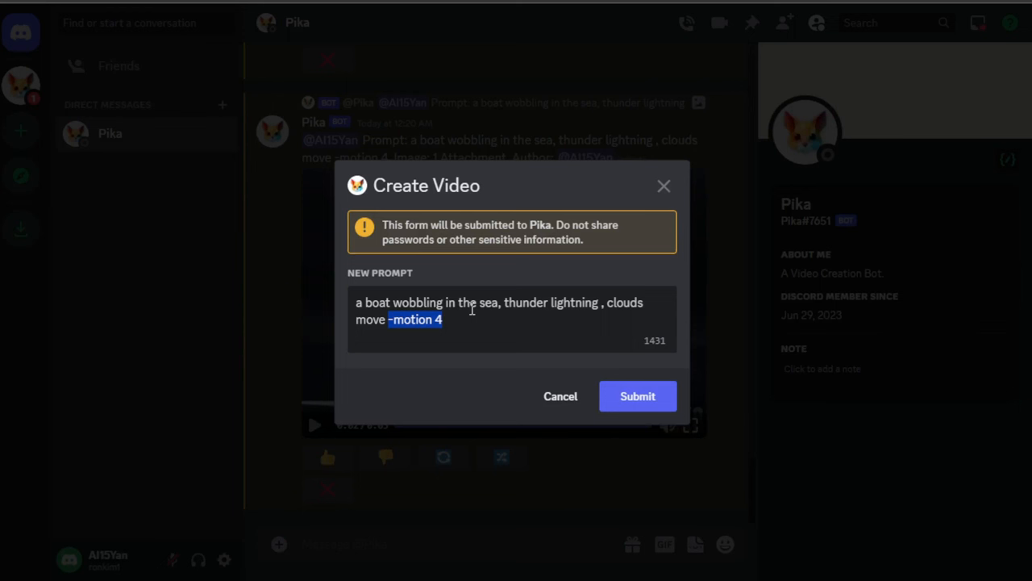
type("-gs")
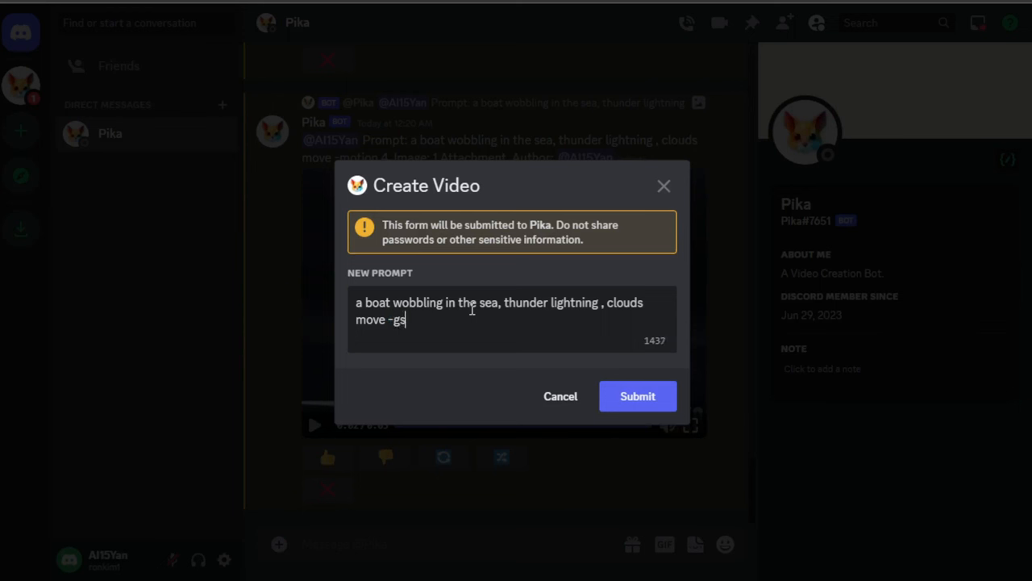
type("2")
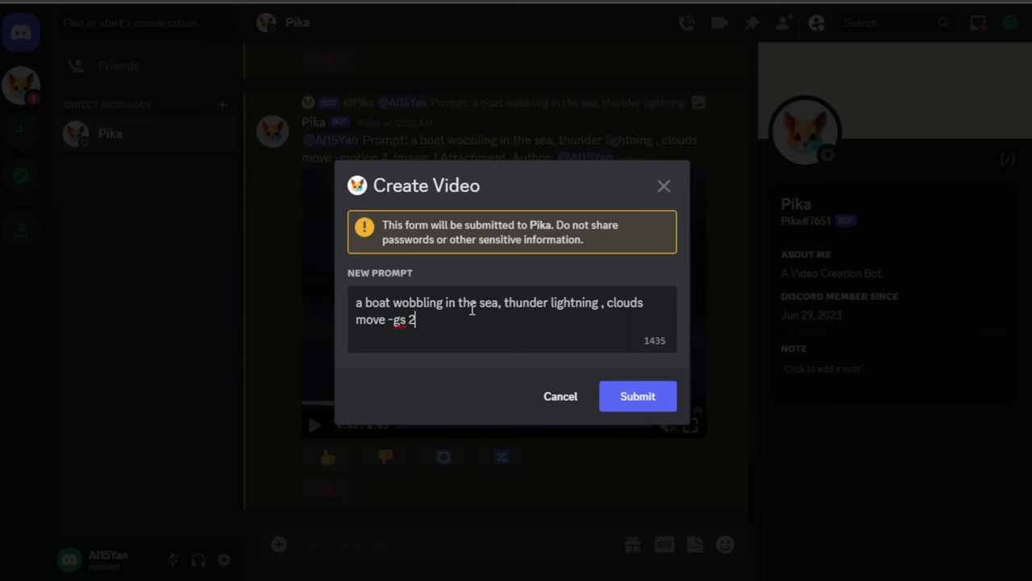
left_click(637, 397)
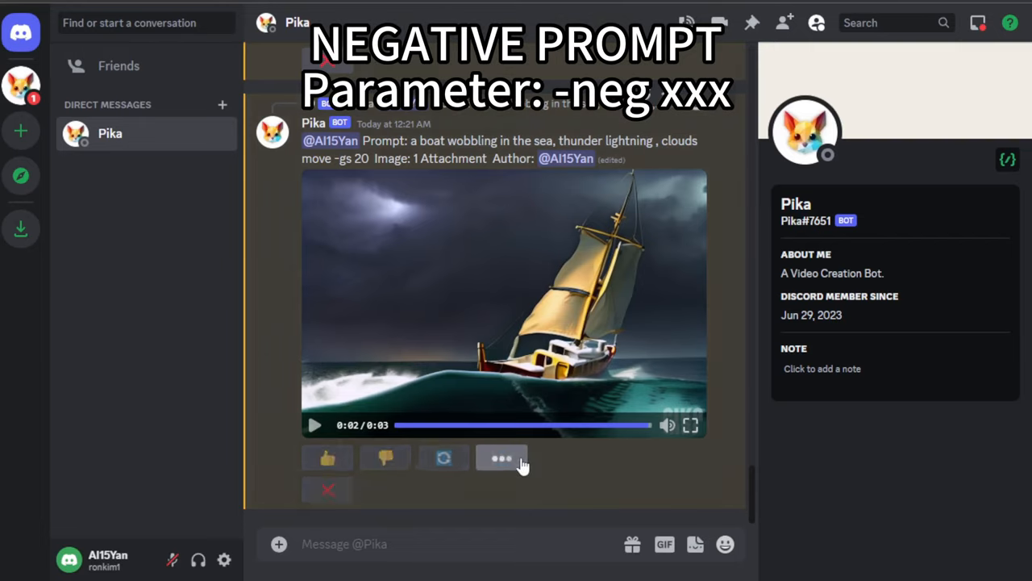
Remix the latest boat video with '-neg ocean wave' and submit it to the queue.
left_click(502, 458)
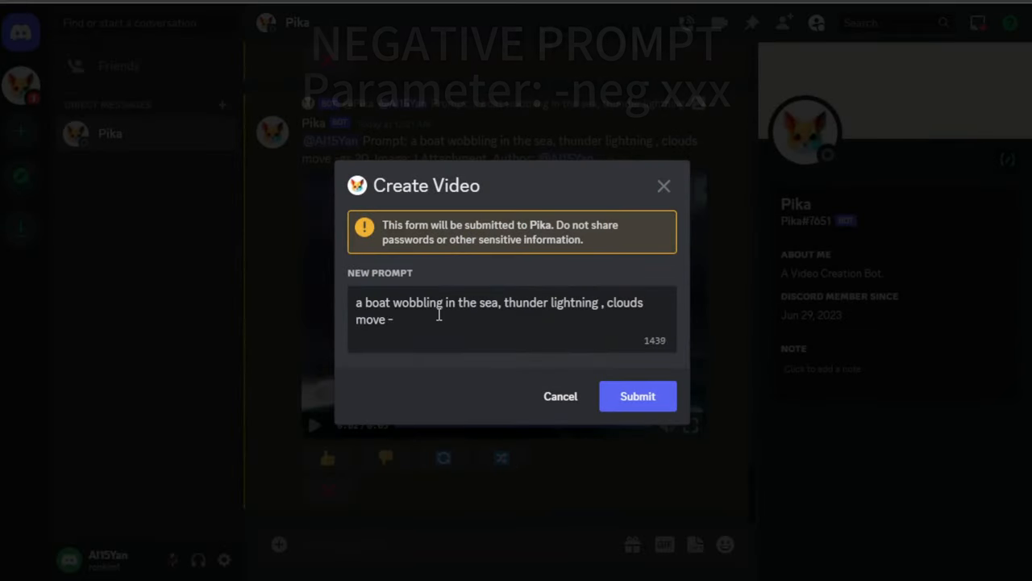
type("neg ocean wav")
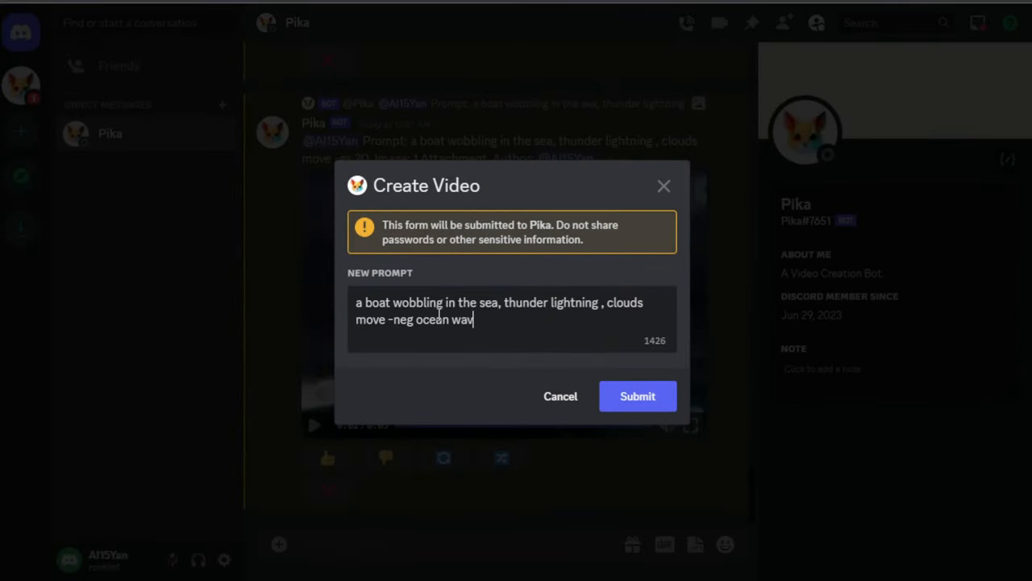
left_click(637, 397)
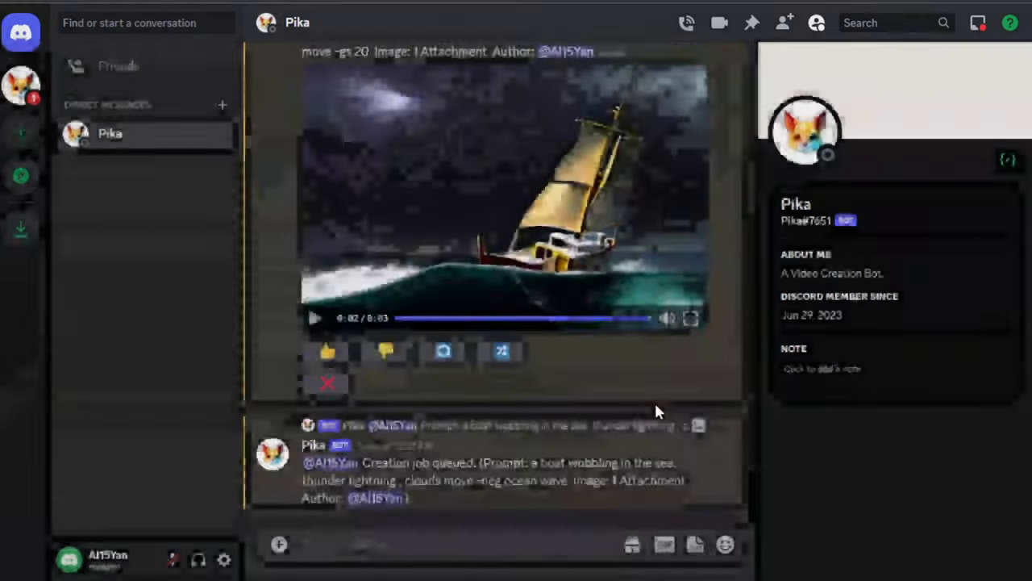
scroll("down", 3)
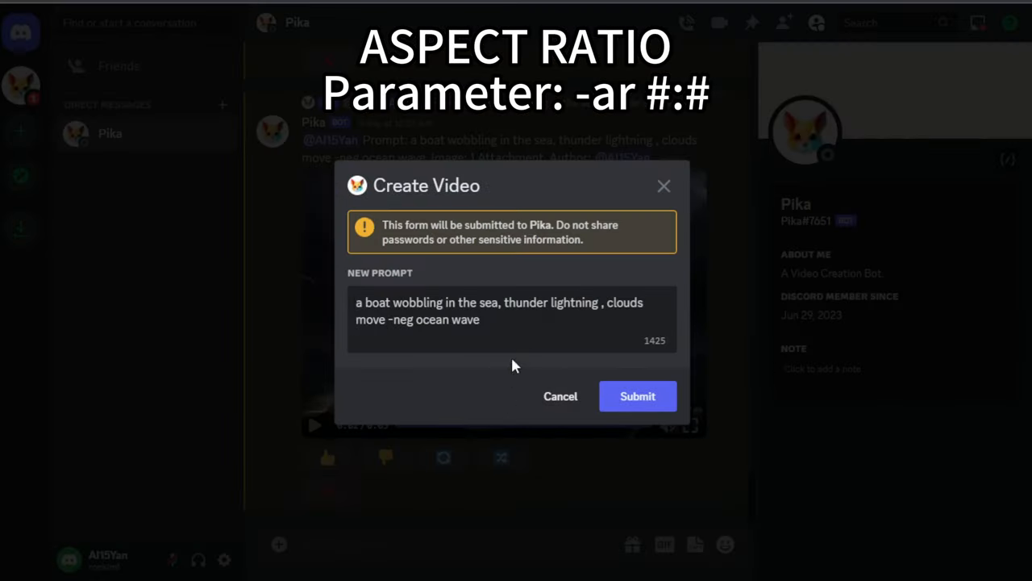
Submit boat remixes with '-ar 16:9' and then '-ar 9:16'.
type("-ar 16:")
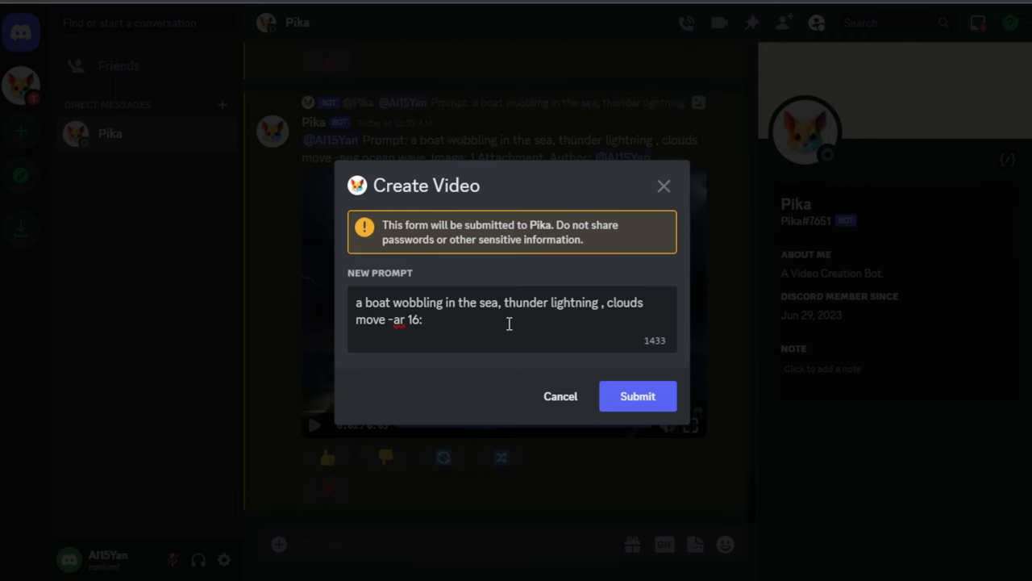
left_click(637, 397)
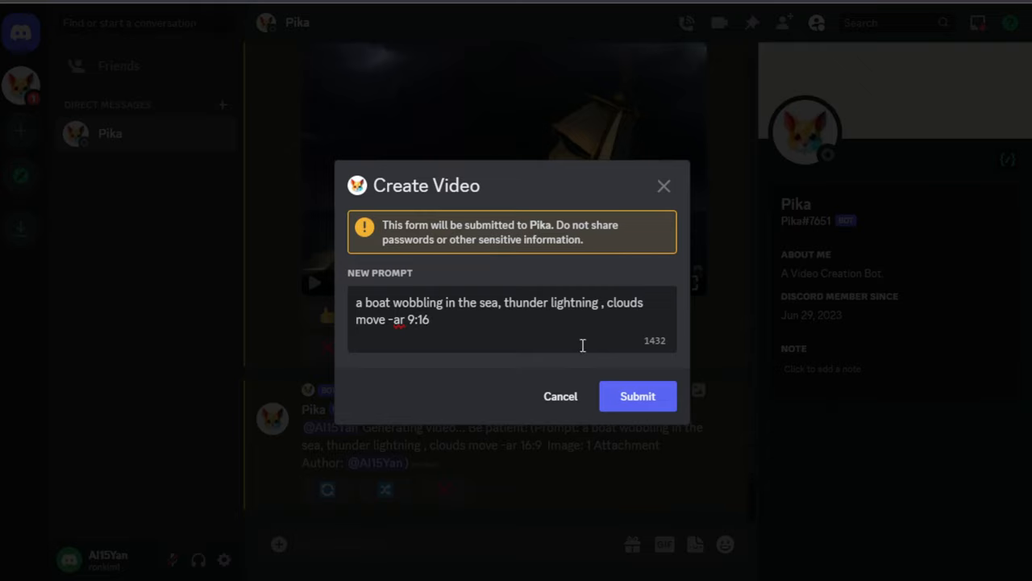
left_click(637, 397)
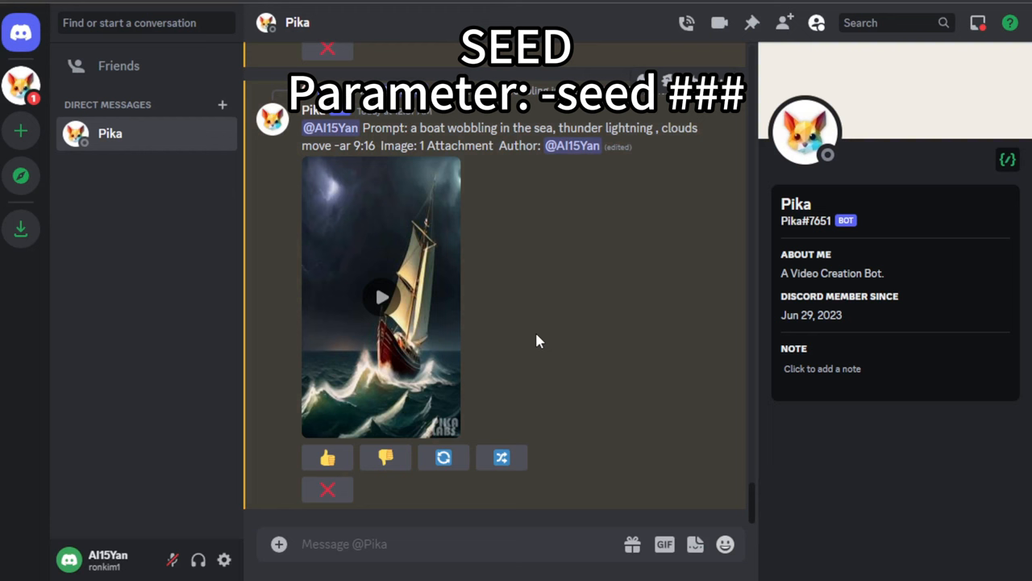
mouse_move(443, 175)
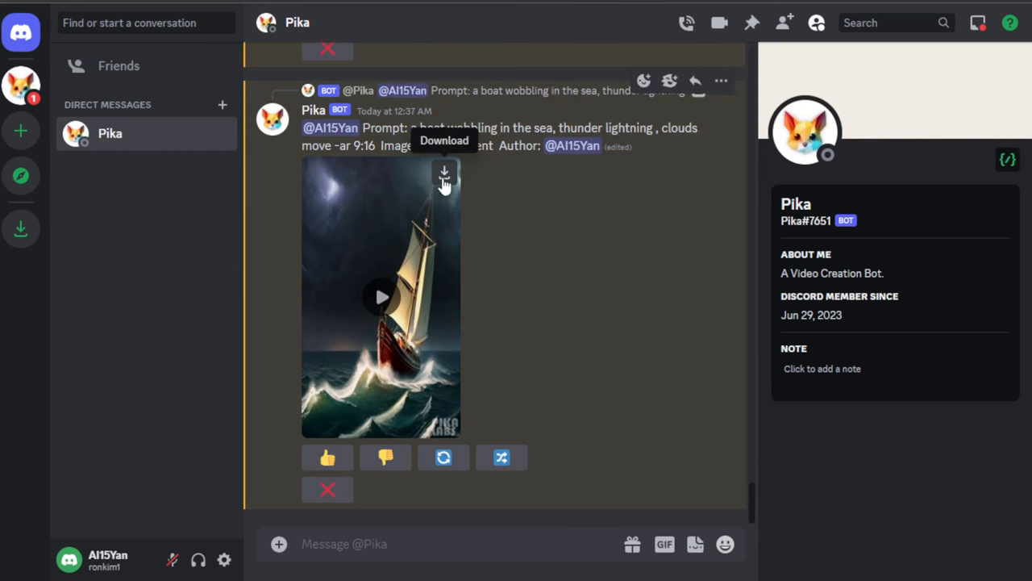
Download the vertical 9:16 boat video from its top-right Download icon.
left_click(443, 174)
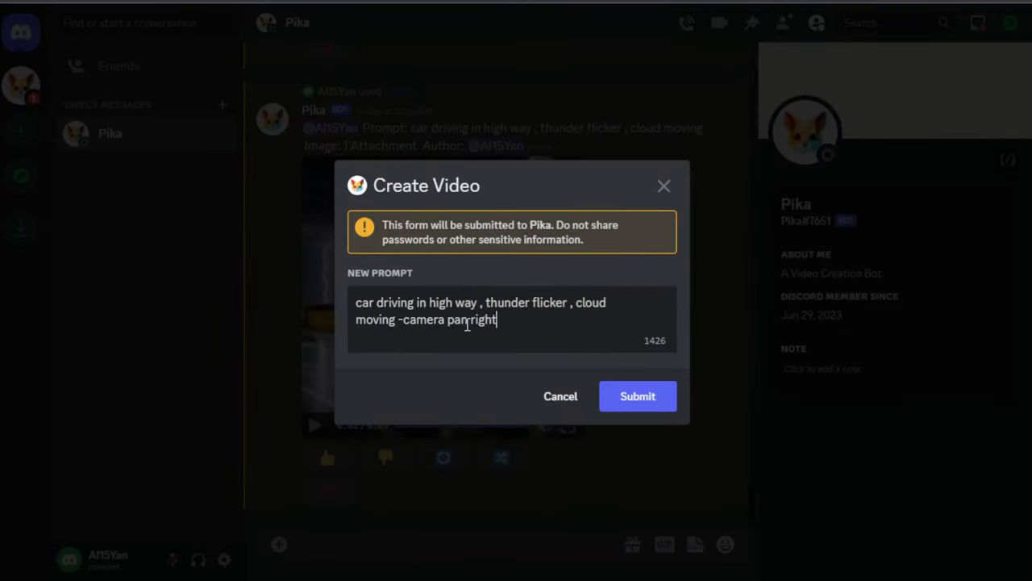
Submit car-on-highway remixes with '-camera pan left', then '-camera pan down -motion'.
type("left")
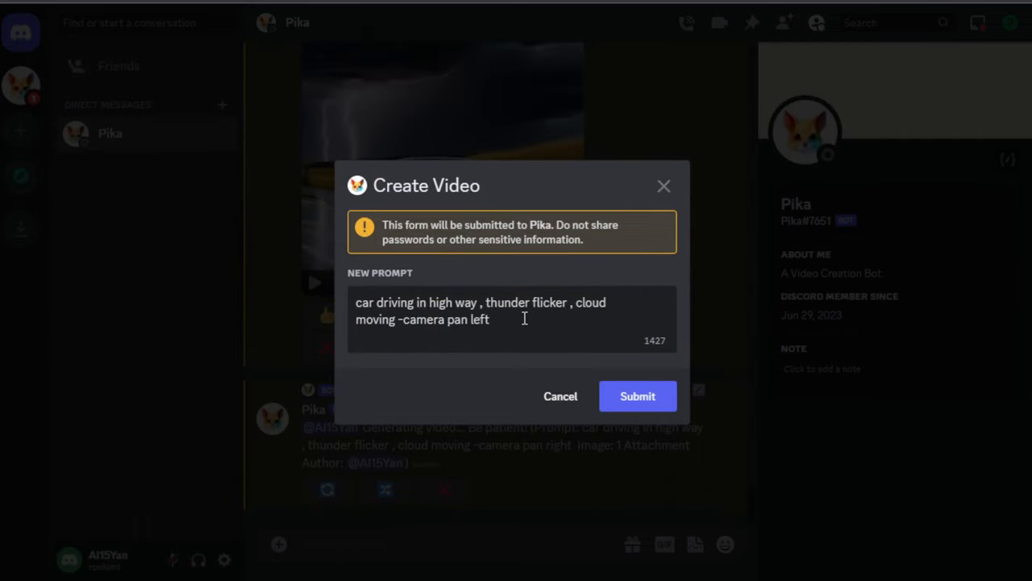
left_click(638, 397)
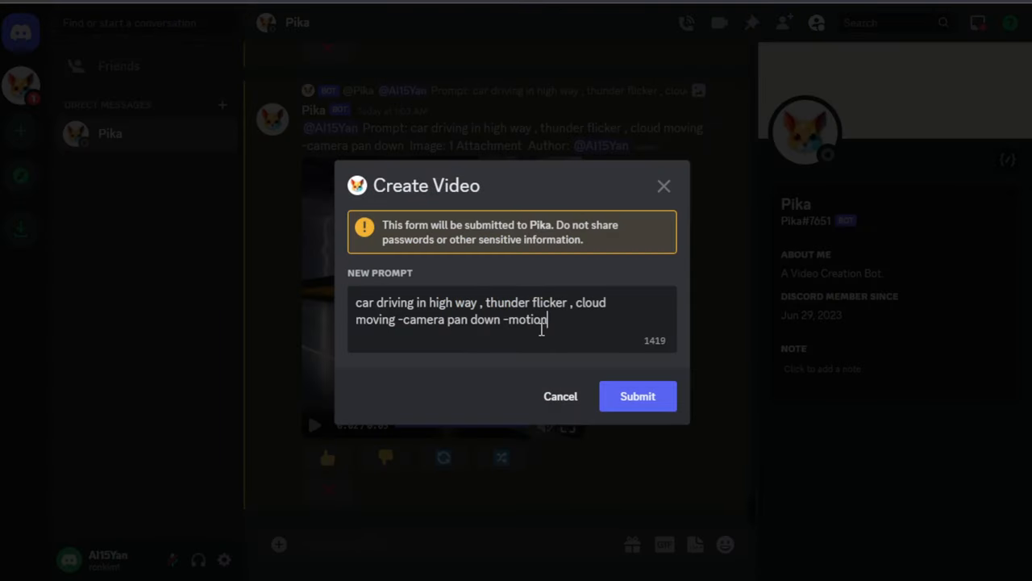
left_click(637, 396)
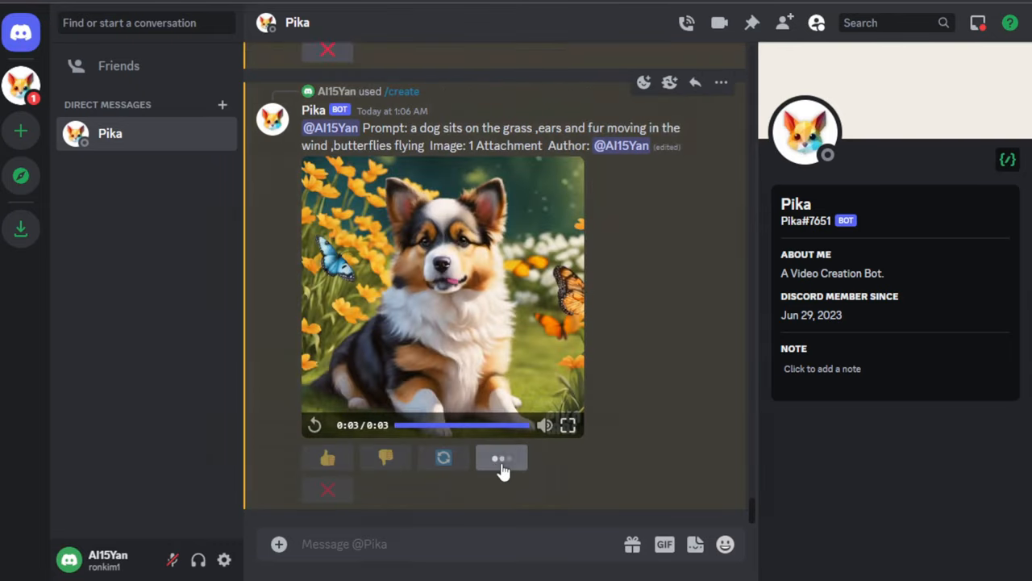
Submit dog remixes with '-motion 2 -camera pan right' and further pan directions.
left_click(500, 458)
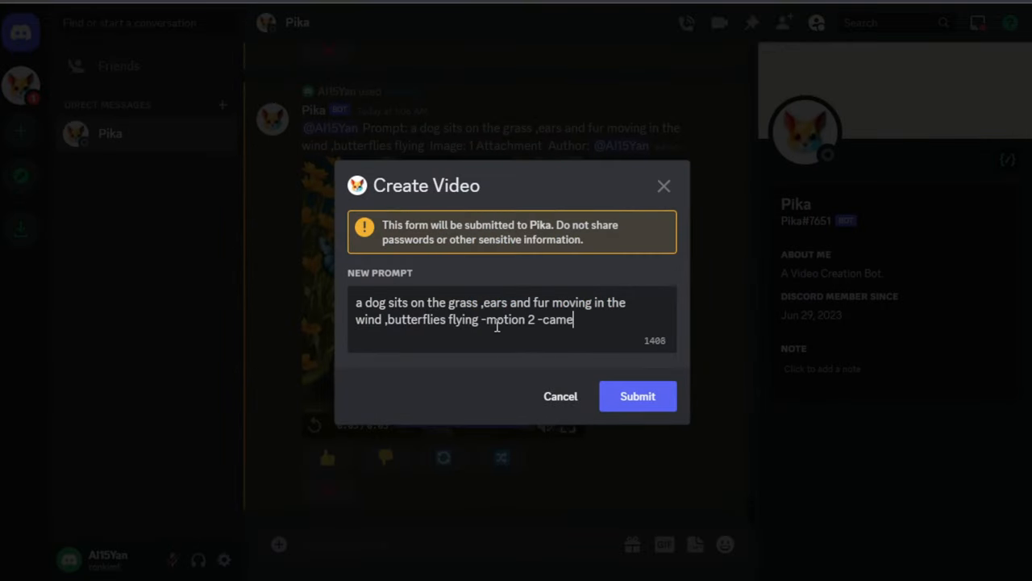
left_click(637, 397)
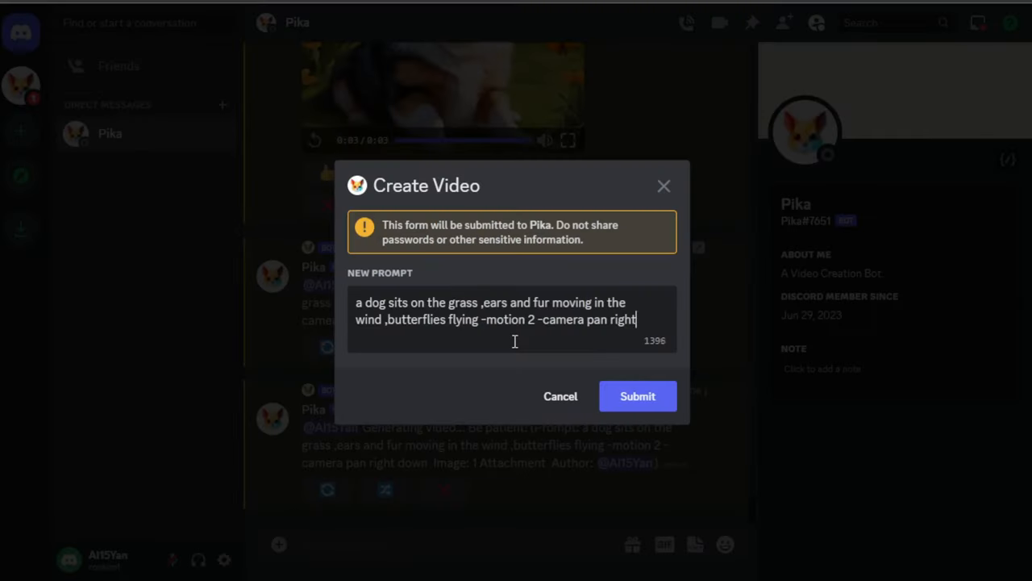
left_click(637, 397)
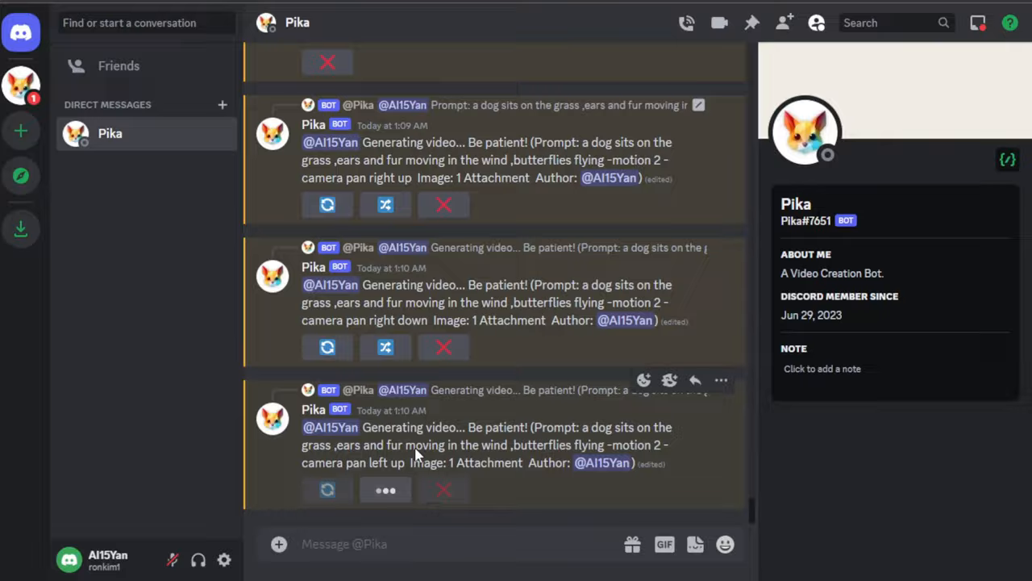
scroll("down", 3)
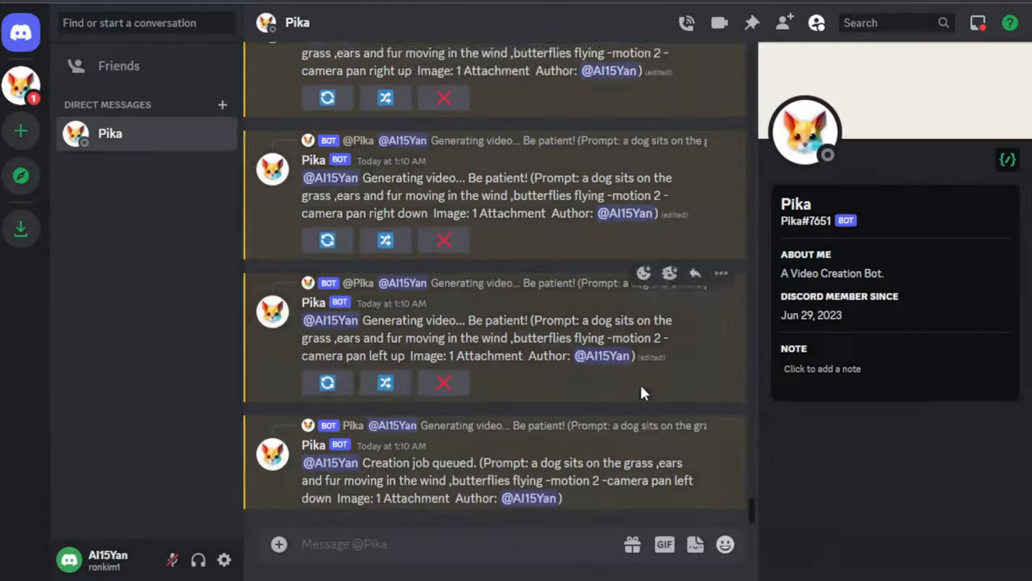
scroll("down", 3)
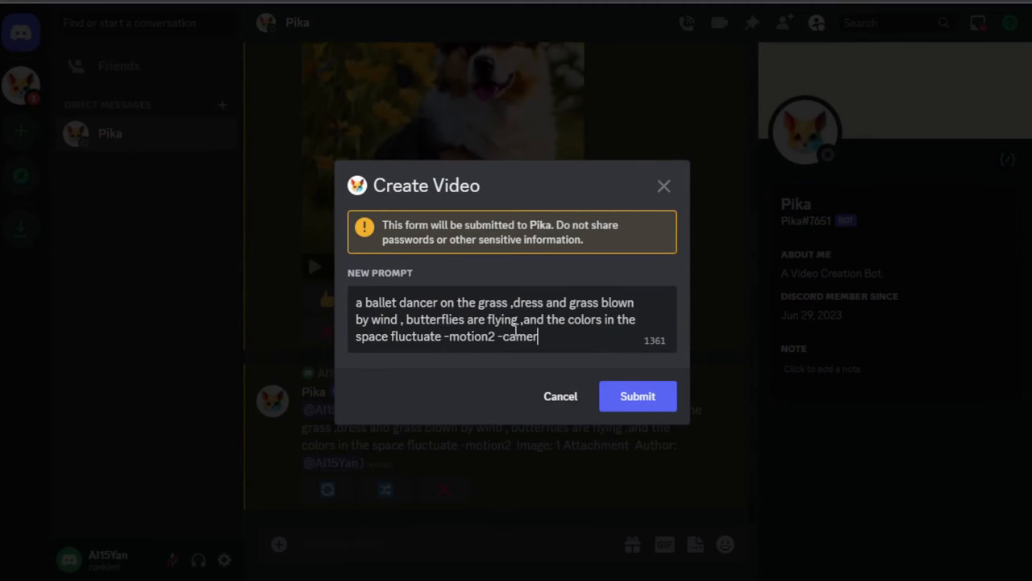
Submit the dancer remix with '-camera zoom out', then play the zoom-in dancer video.
type("a zoom out")
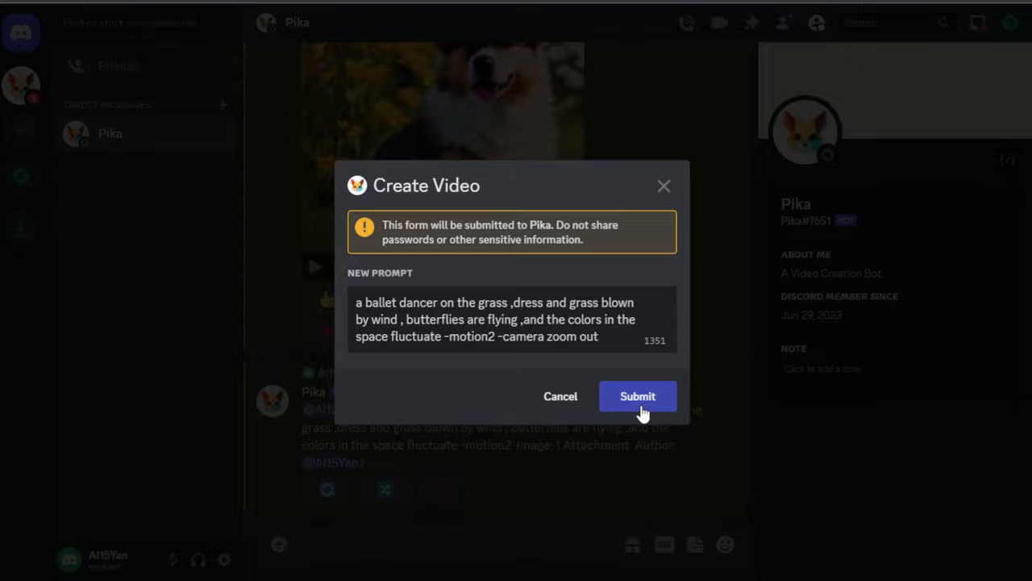
left_click(637, 396)
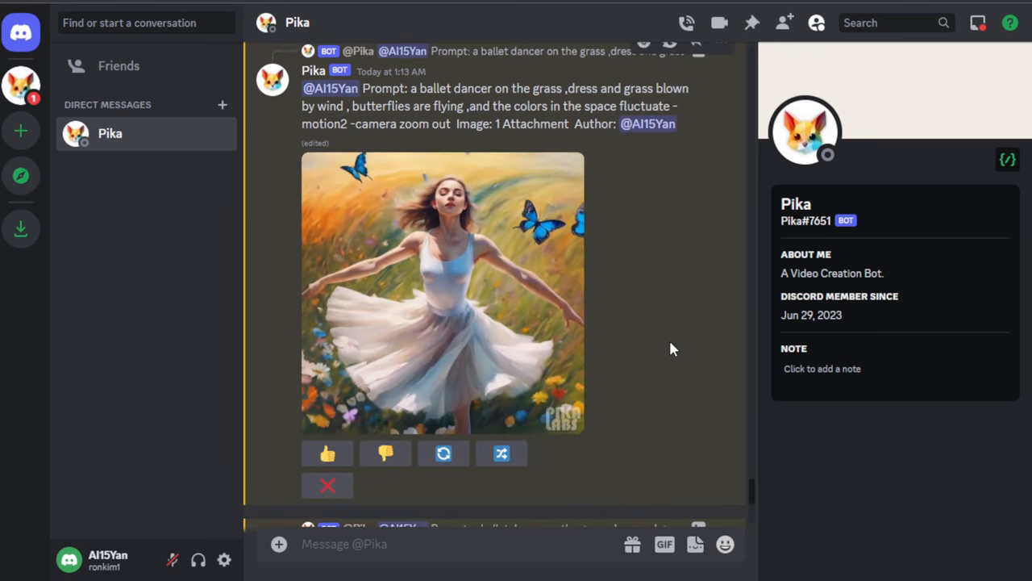
left_click(442, 292)
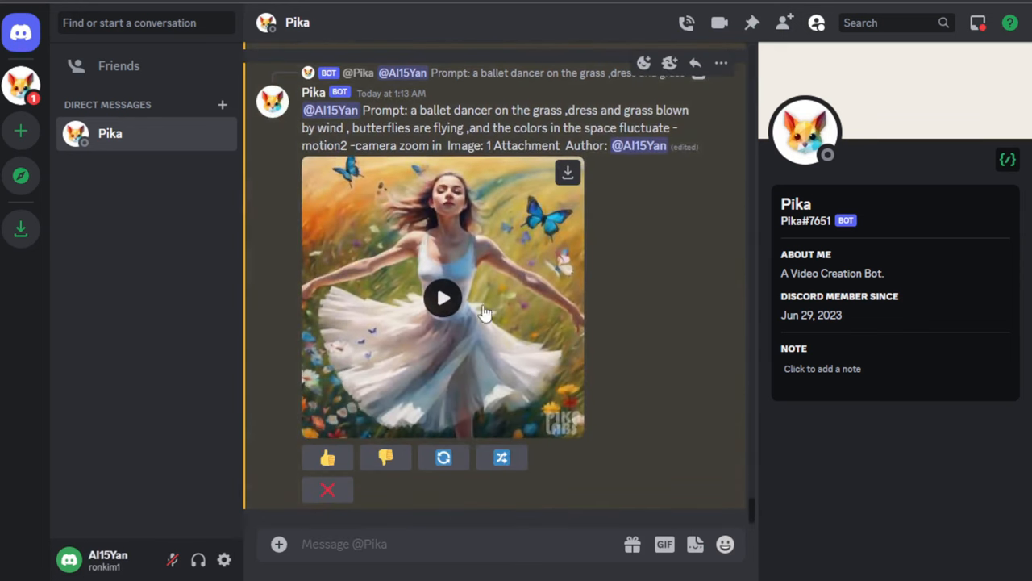
left_click(442, 296)
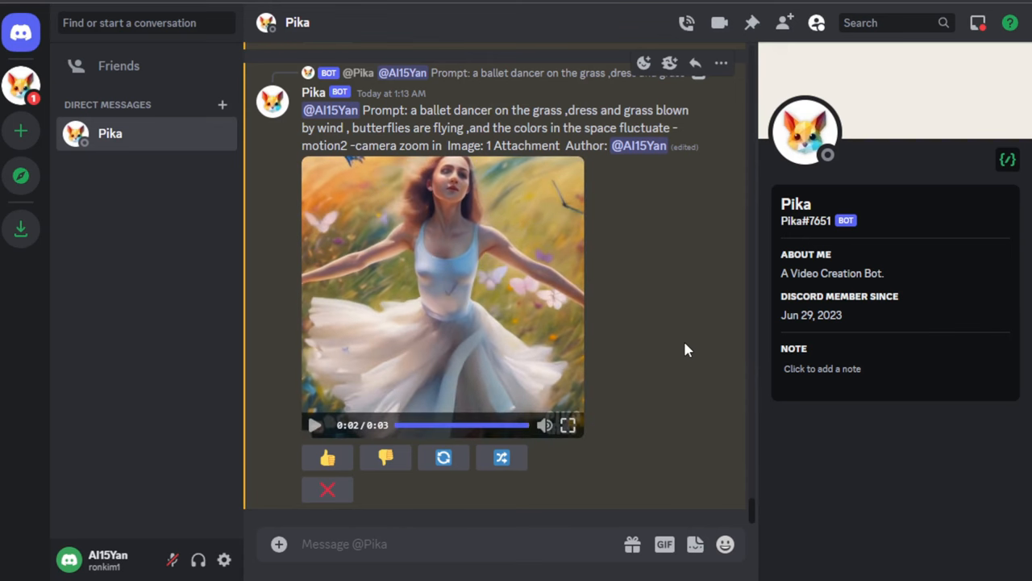
scroll("down", 3)
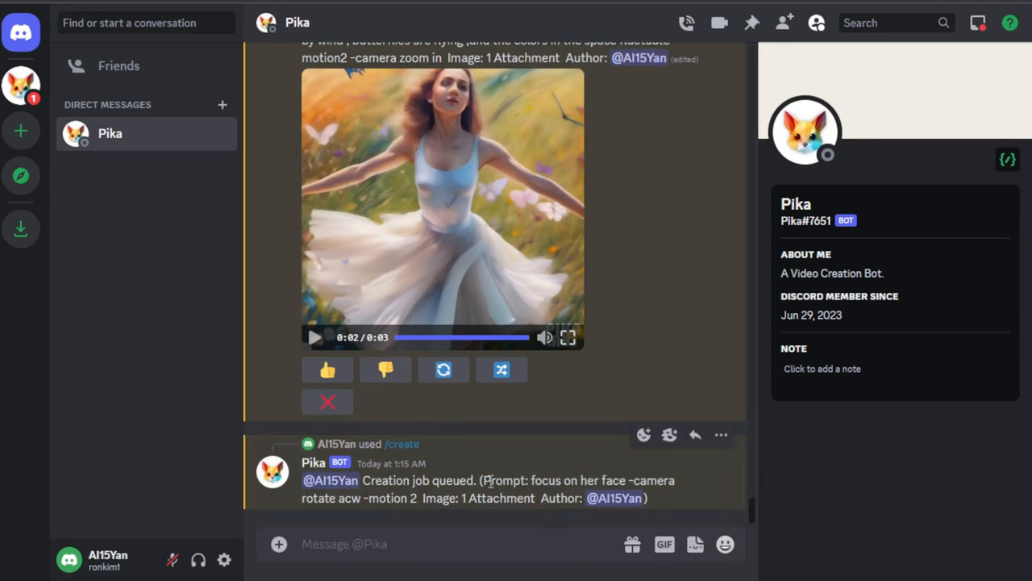
Submit the face remix with '-camera rotate cw -motion 2' and play the result.
left_click(442, 369)
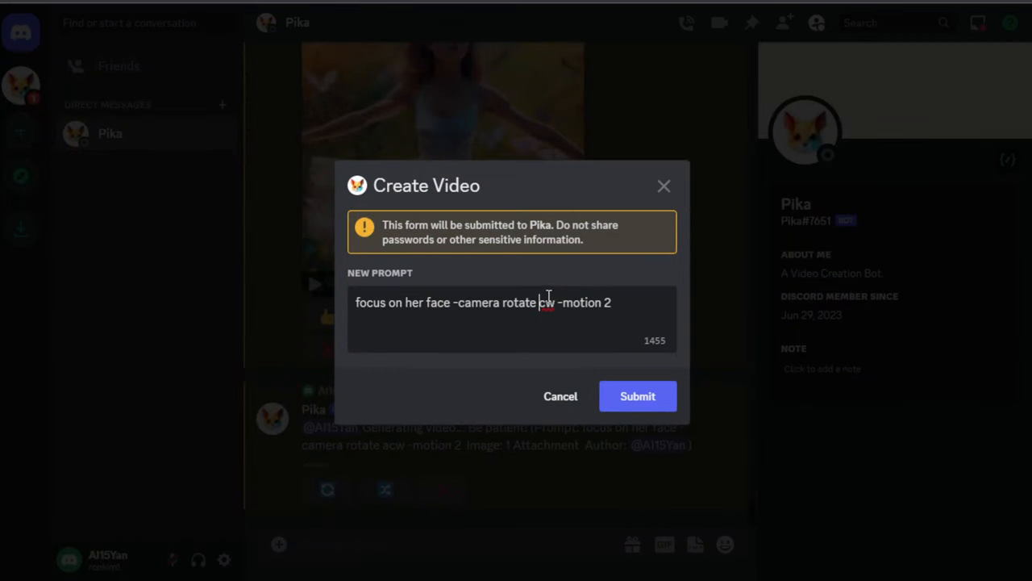
left_click(637, 397)
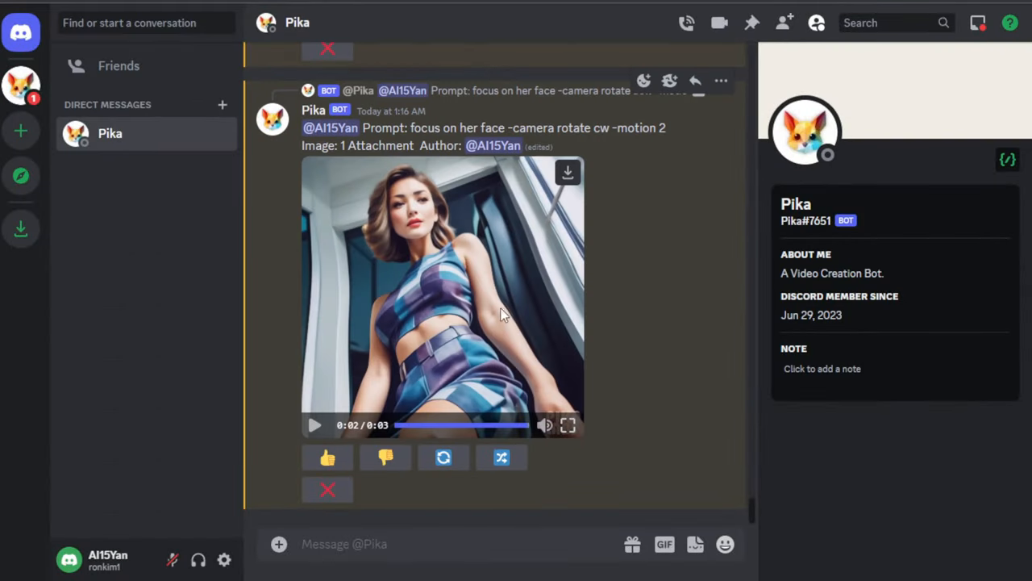
left_click(315, 426)
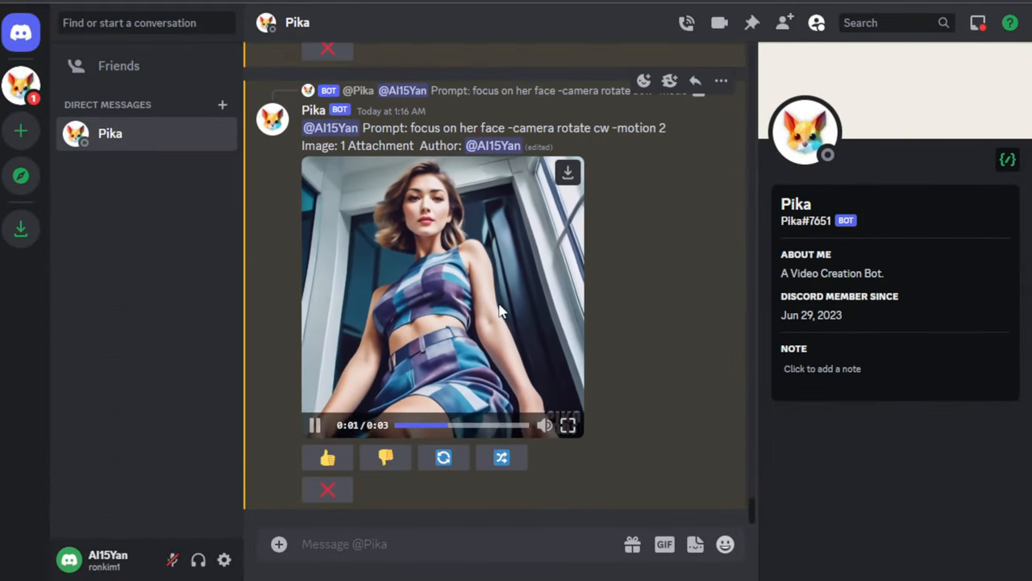